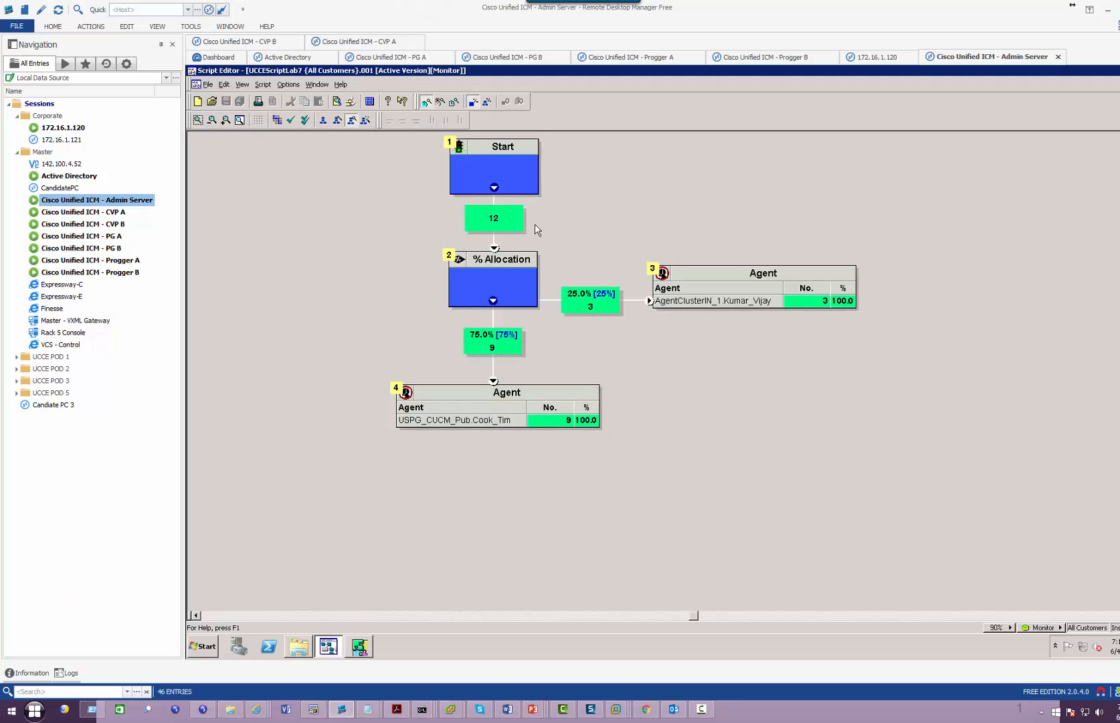
Switch the script from monitoring into edit mode and bring up the New Object type list
right_click(537, 230)
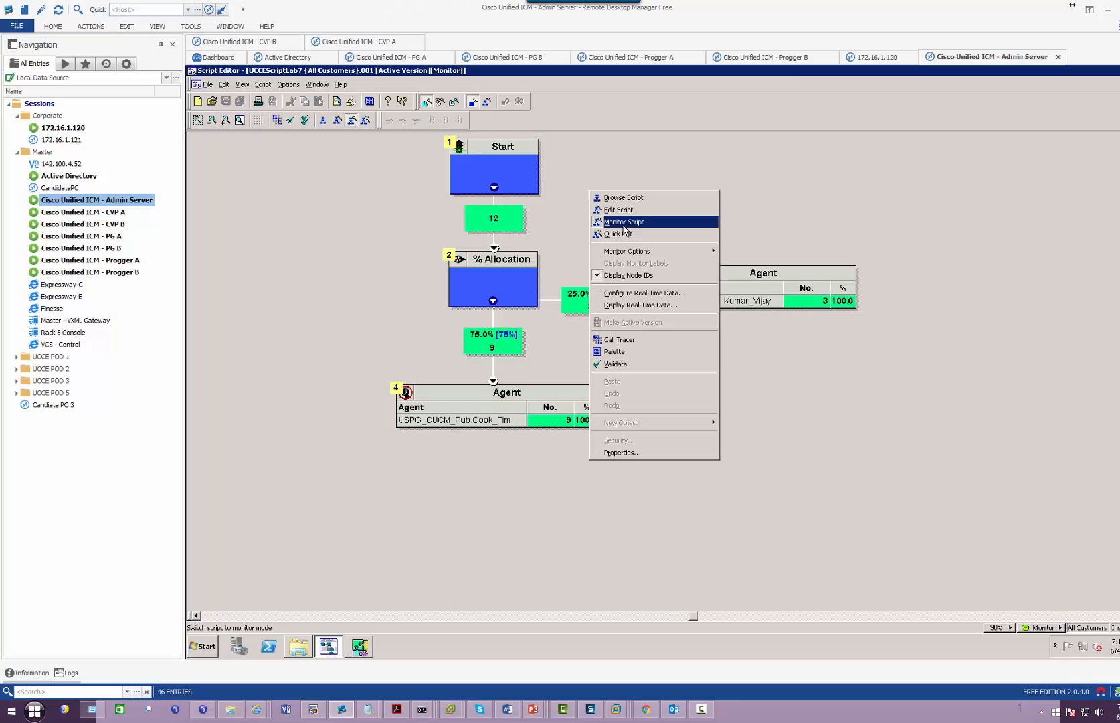
click(617, 210)
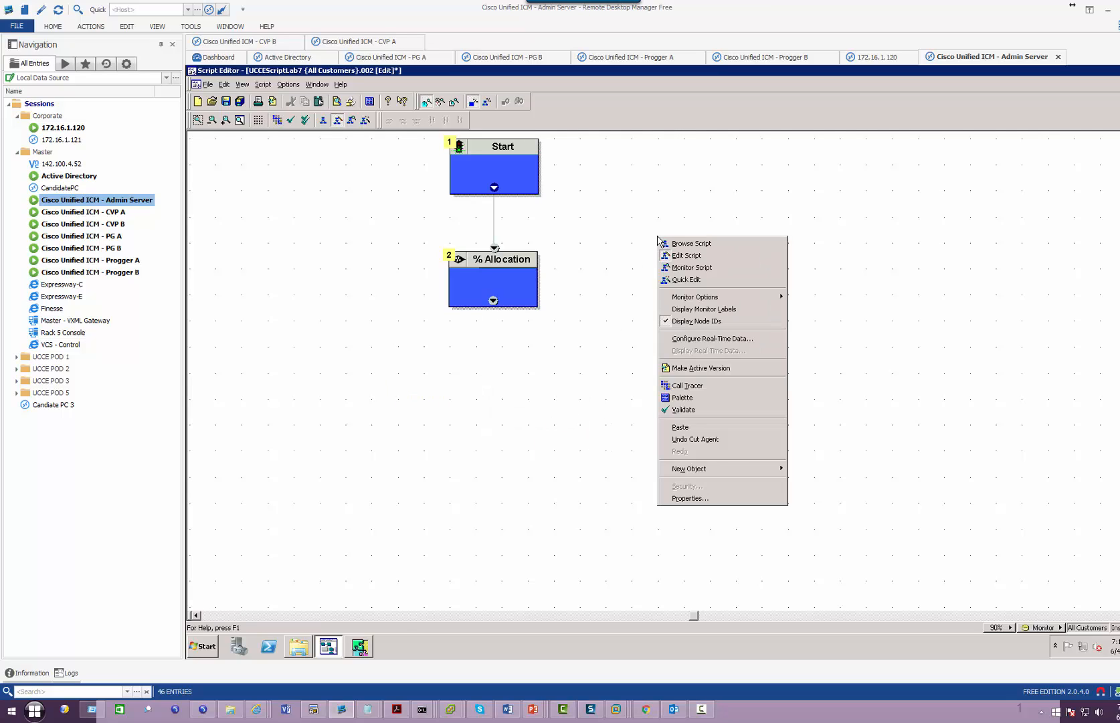
click(688, 468)
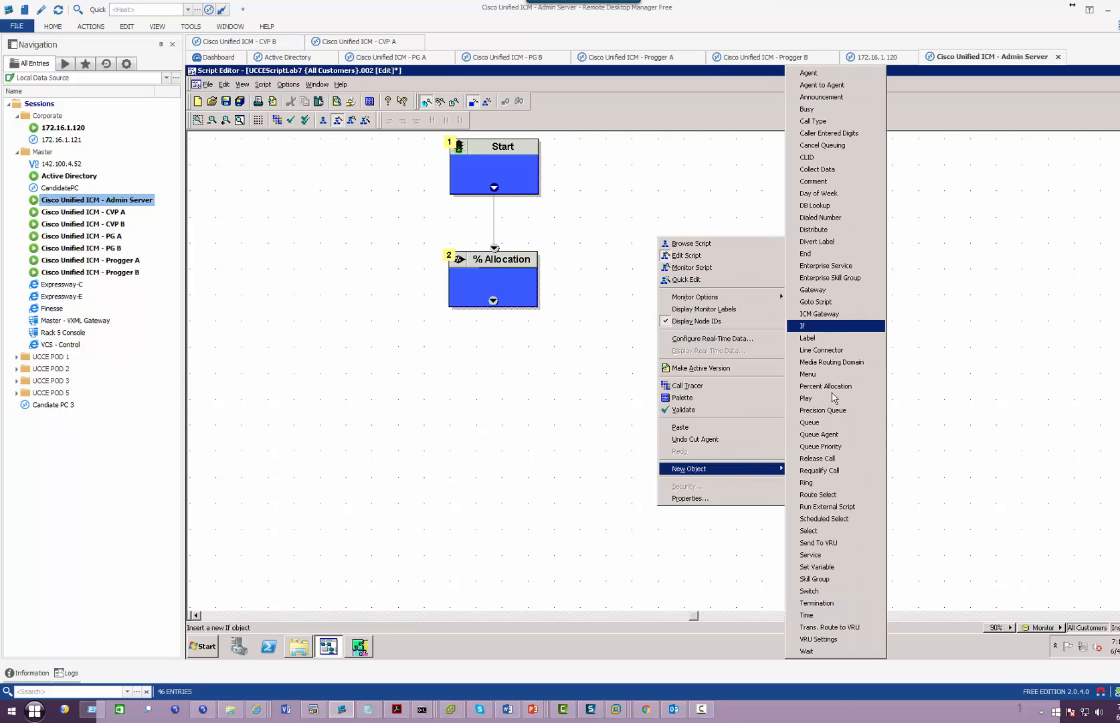
mouse_move(815, 566)
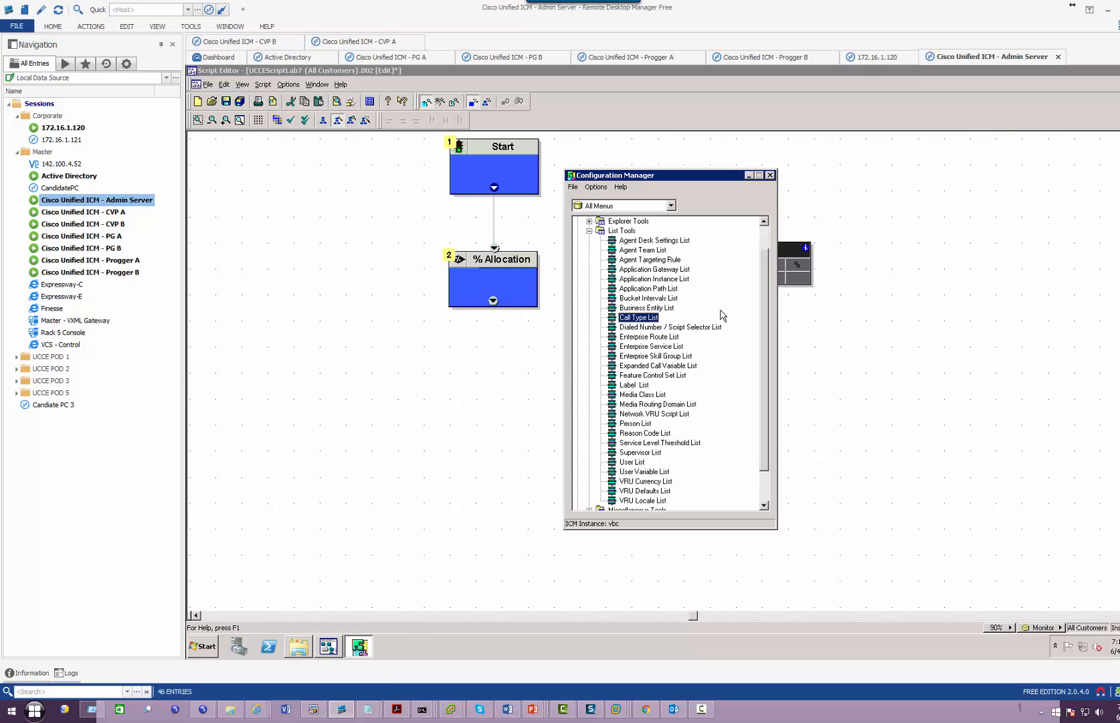
Open the Skill Group Explorer and retrieve AgentClusterIN_1's skill groups
click(589, 221)
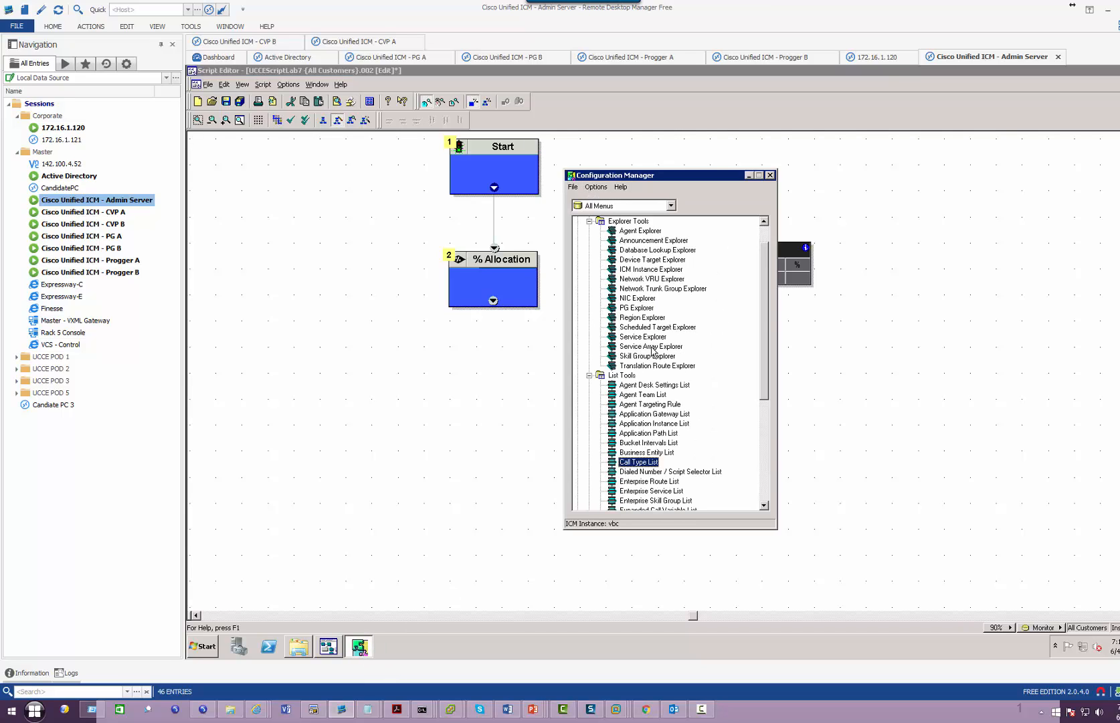
click(646, 355)
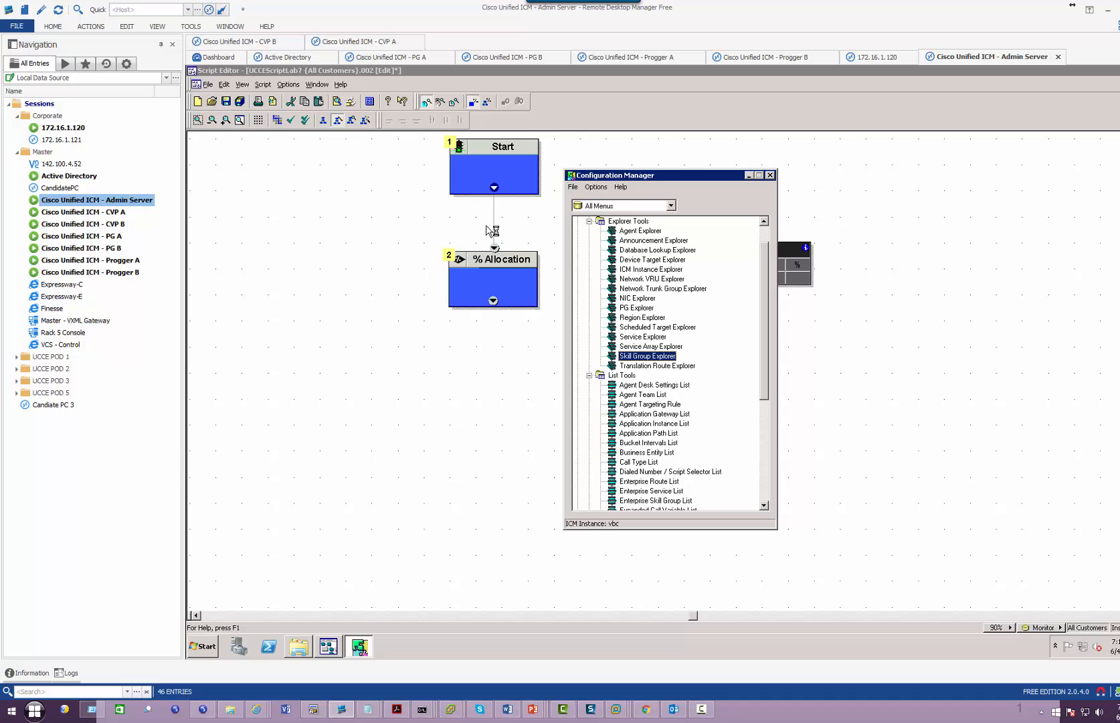
double_click(644, 355)
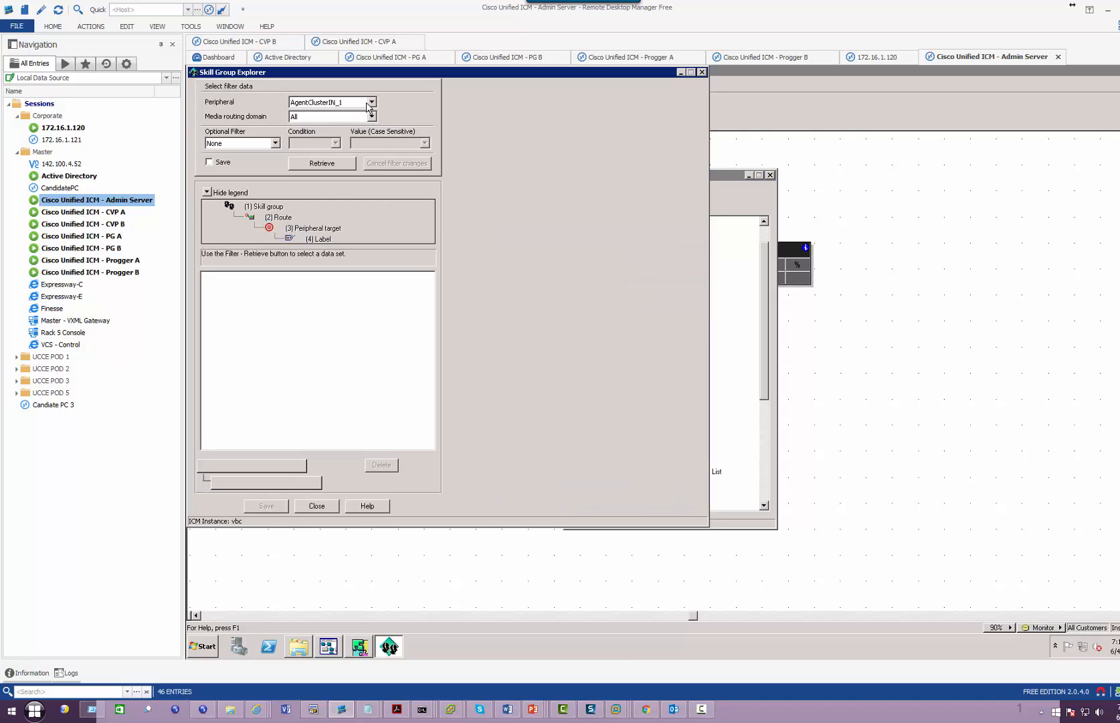
click(320, 163)
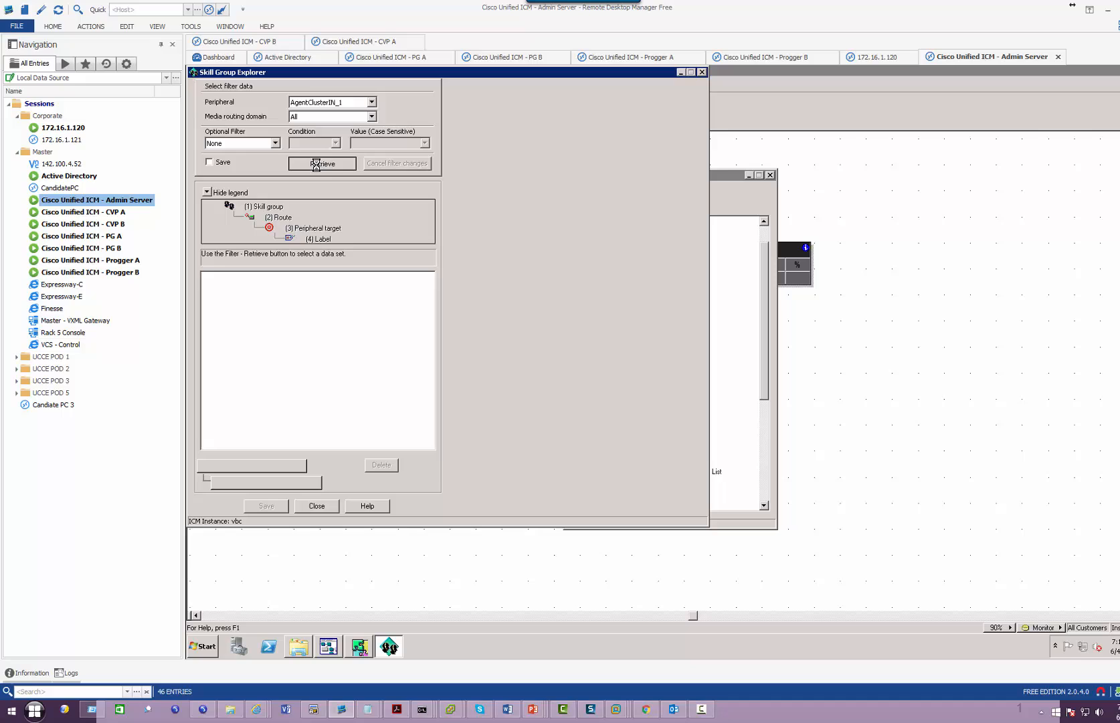
click(321, 164)
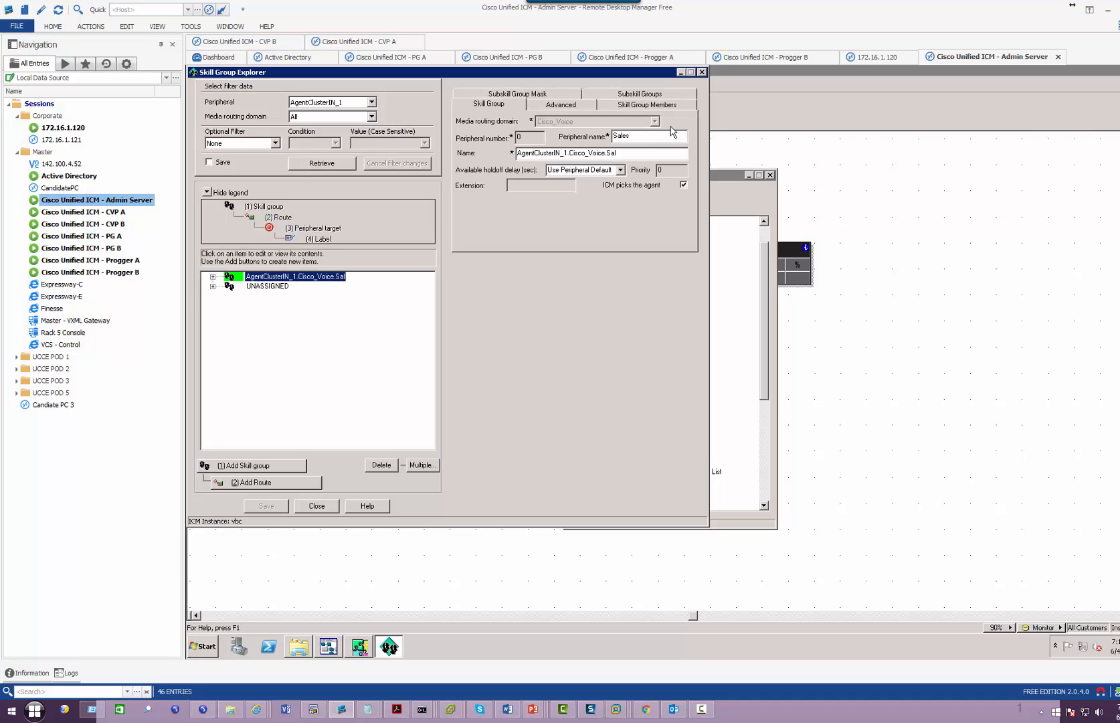
Retrieve USPG_CUCM_Pub's skill groups and review the USSale group's members
click(370, 101)
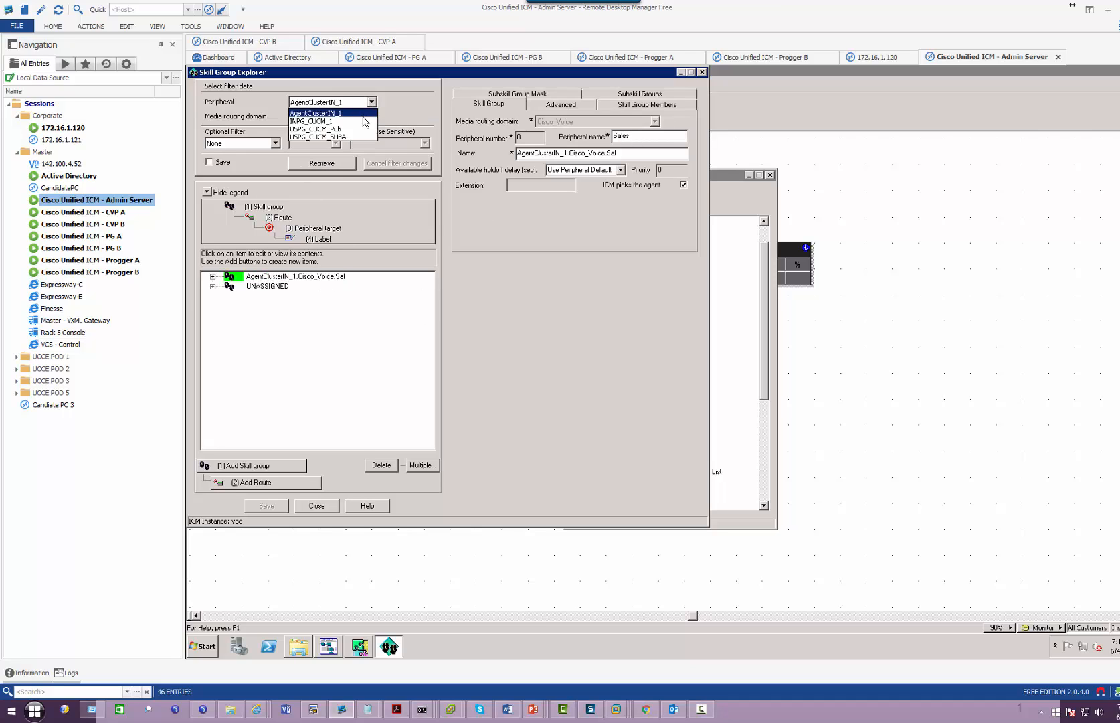
click(313, 129)
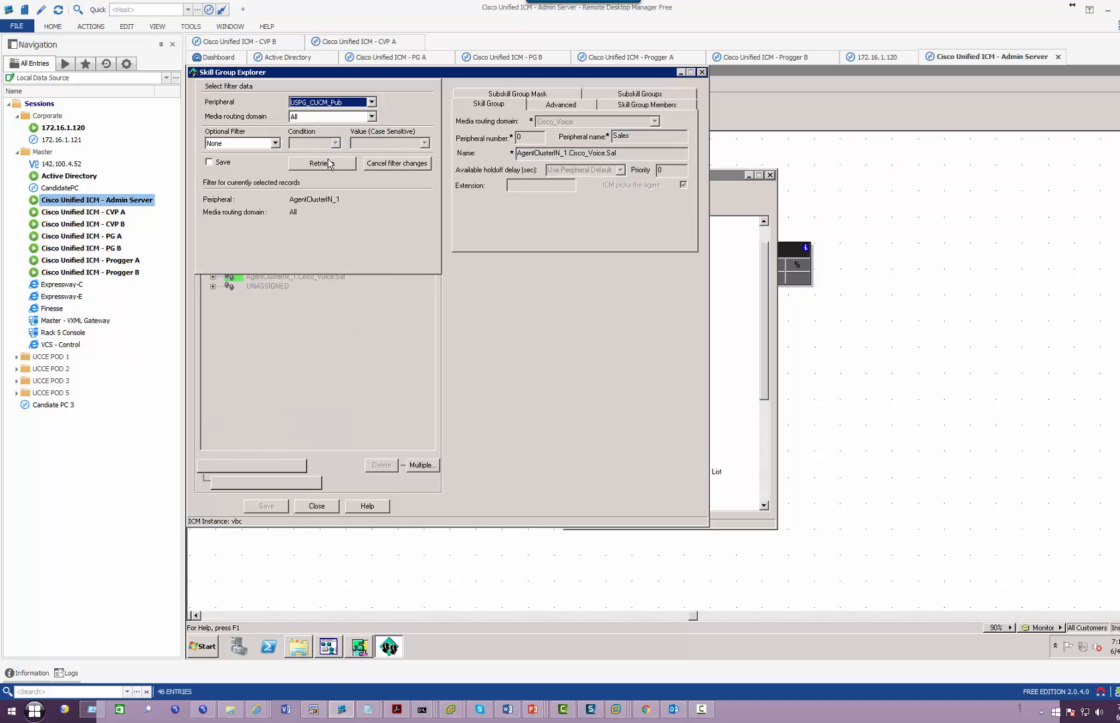
click(320, 163)
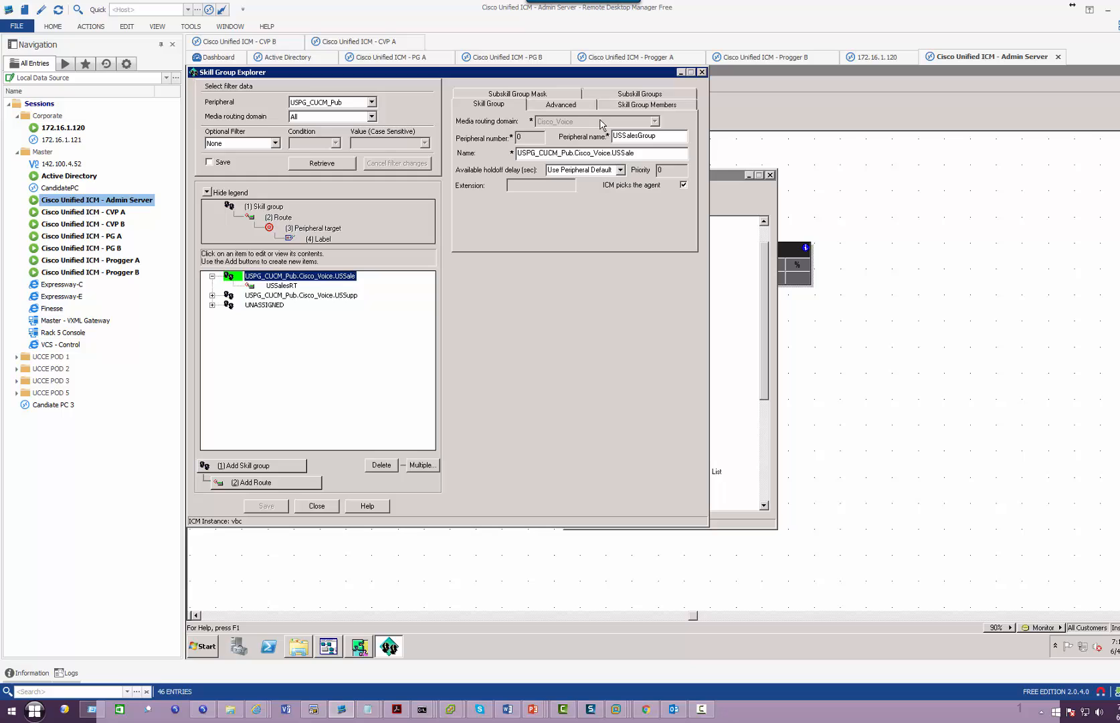
click(646, 105)
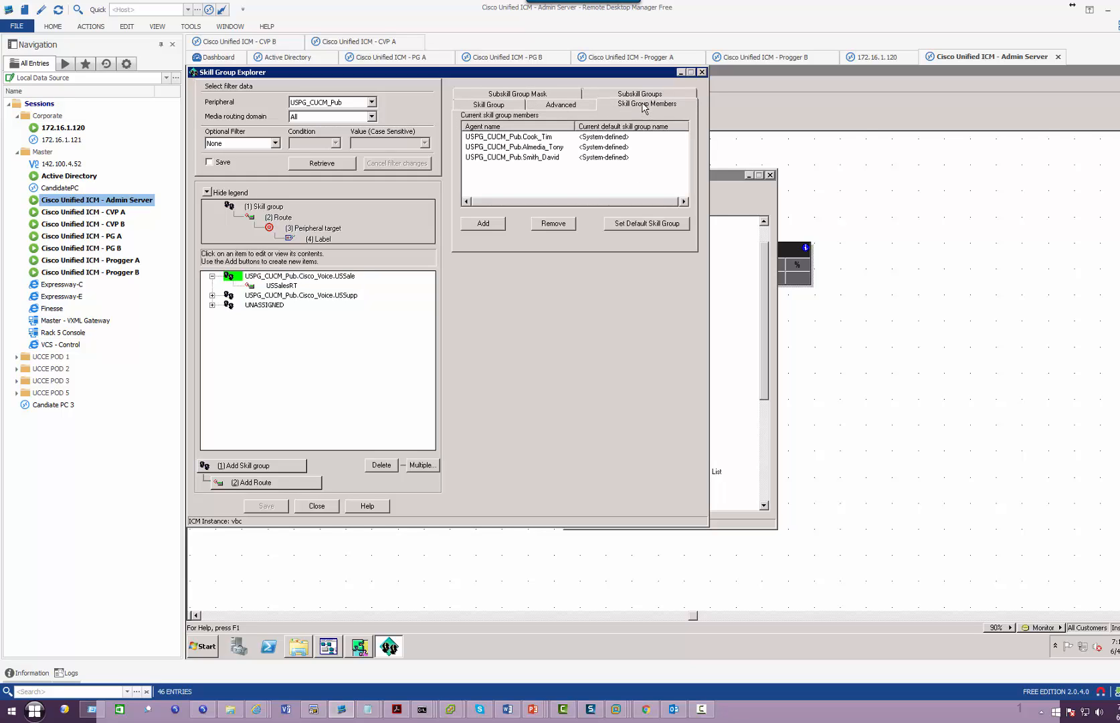
click(508, 137)
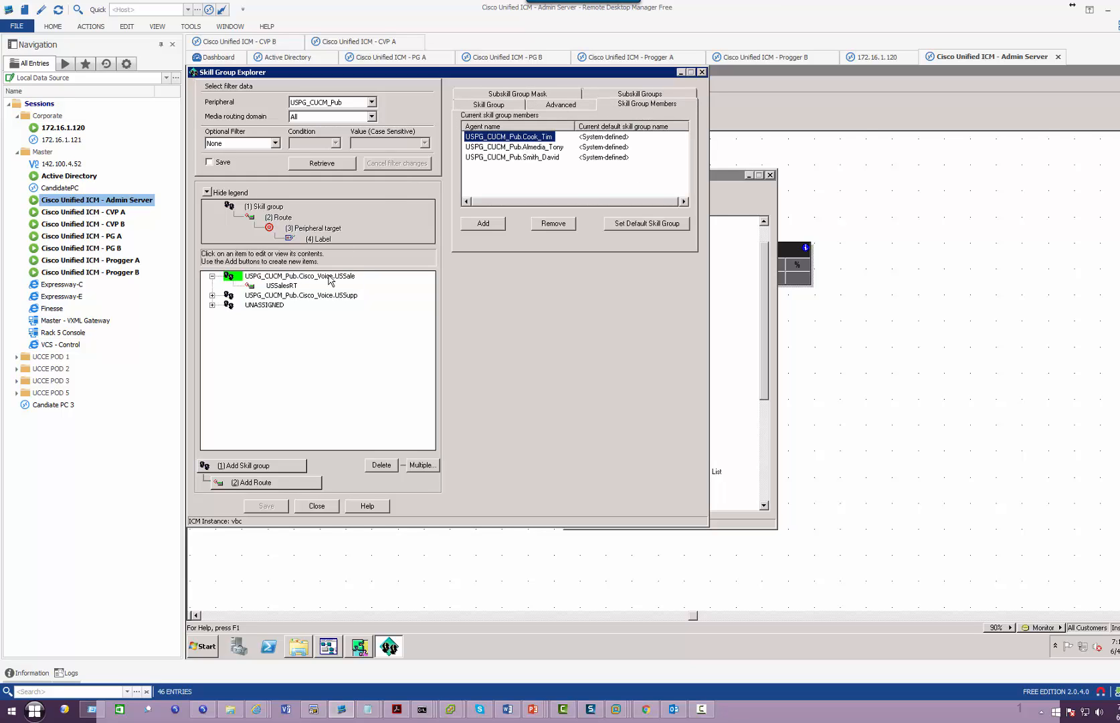
click(299, 276)
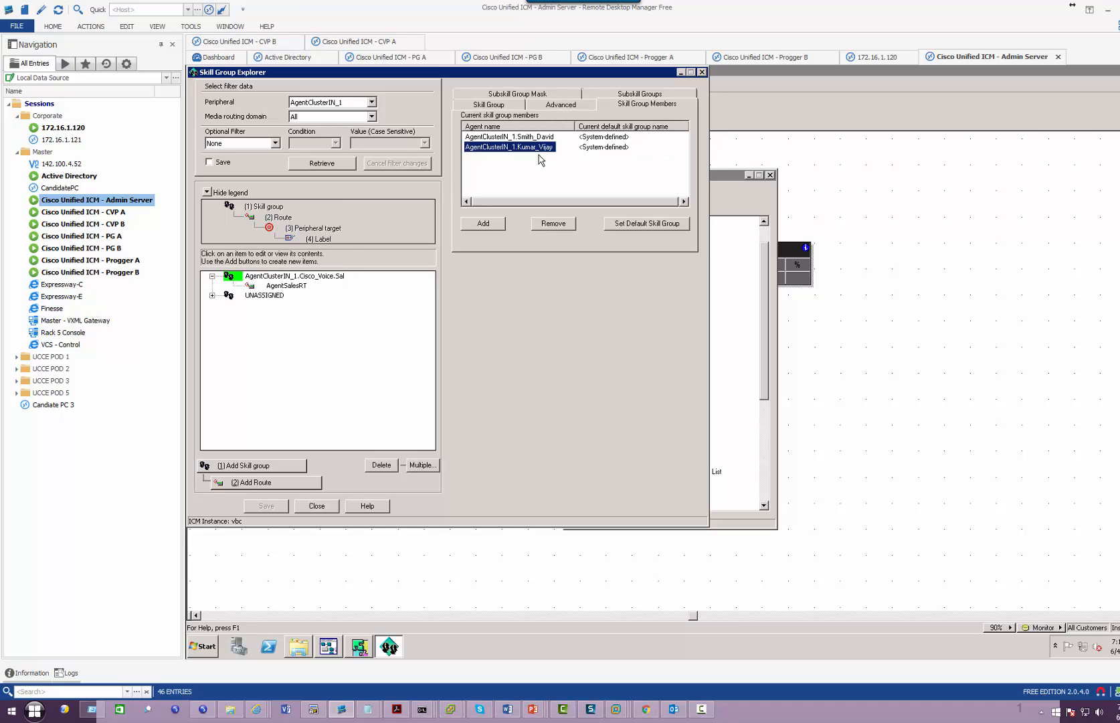
mouse_move(807, 404)
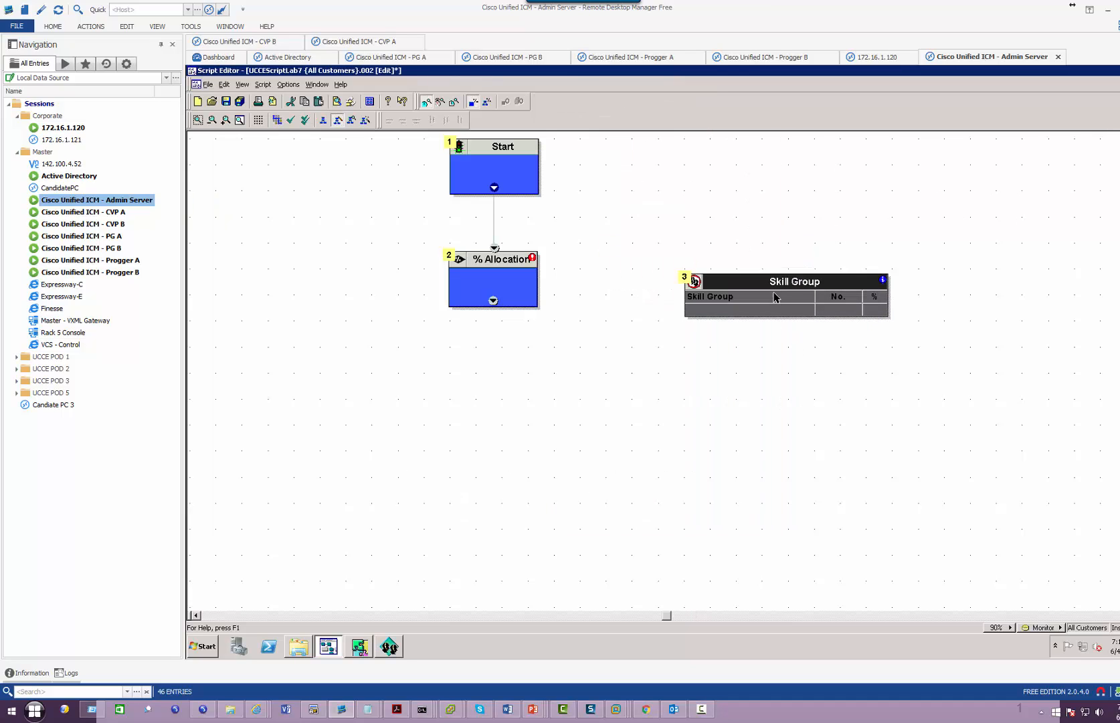
Point the Skill Group node at AgentClusterIN_1's Cisco_Voice Sales group and connect it from % Allocation
right_click(748, 297)
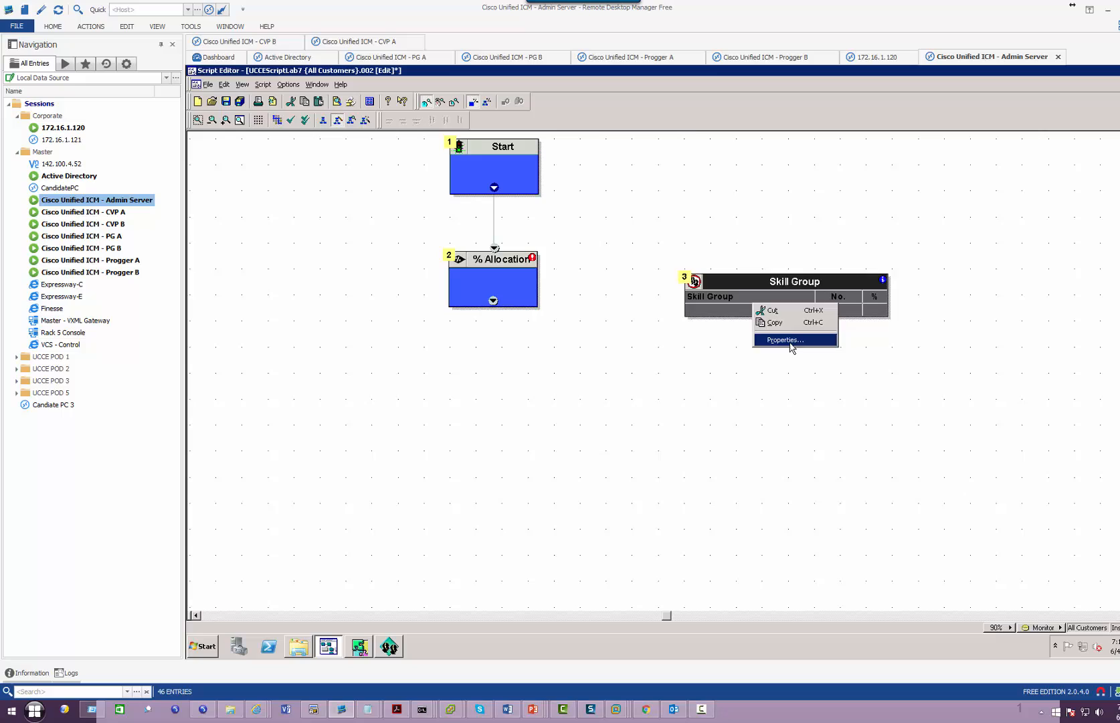
click(783, 339)
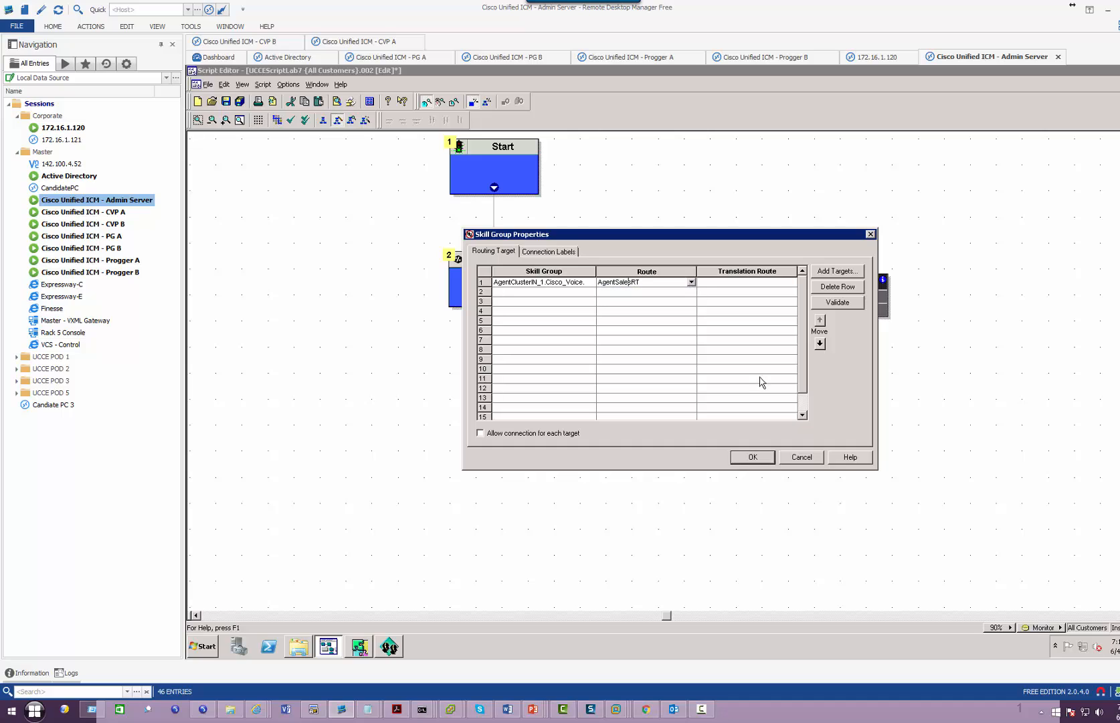
click(751, 457)
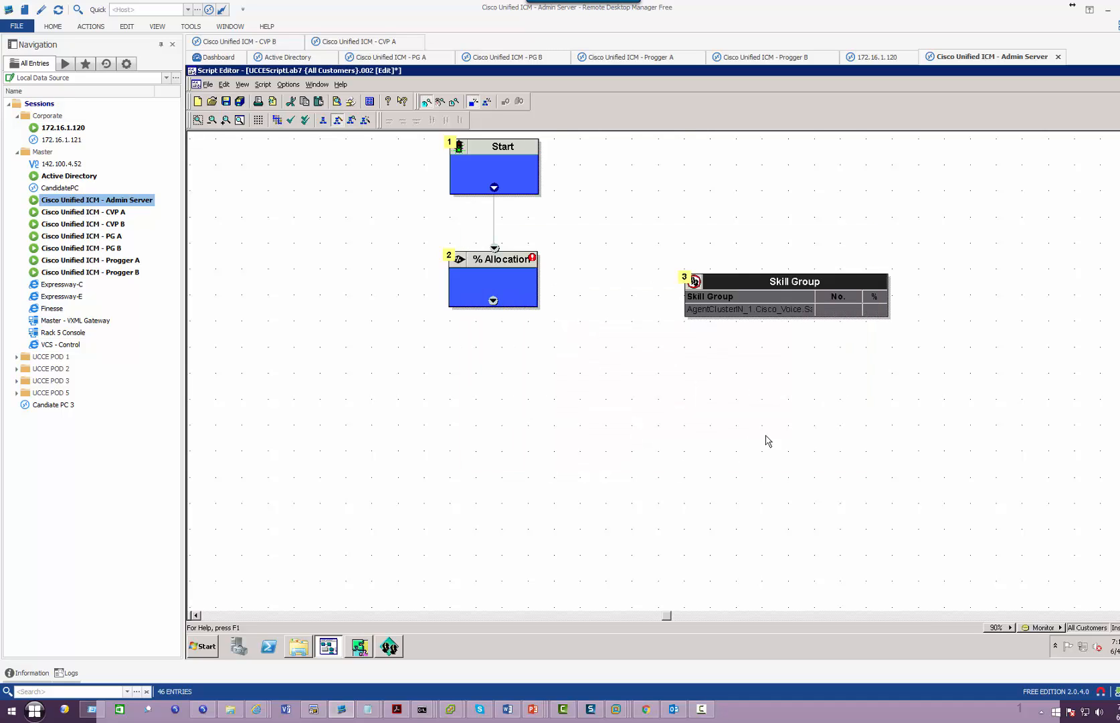
drag(493, 300, 721, 301)
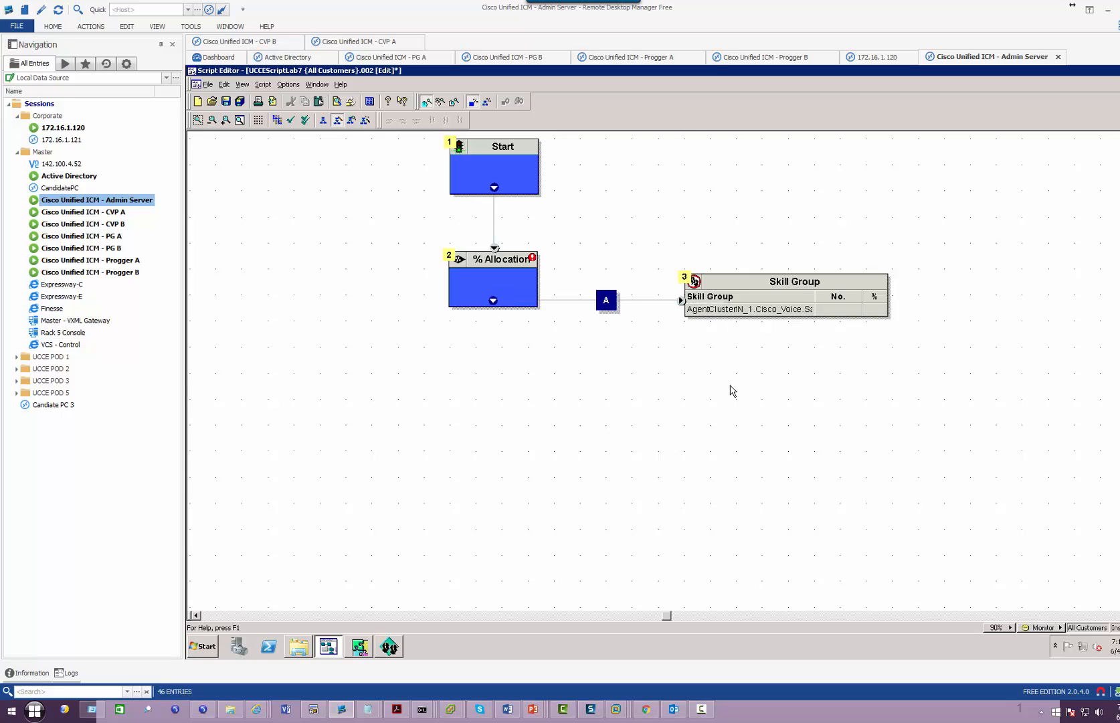
mouse_move(716, 313)
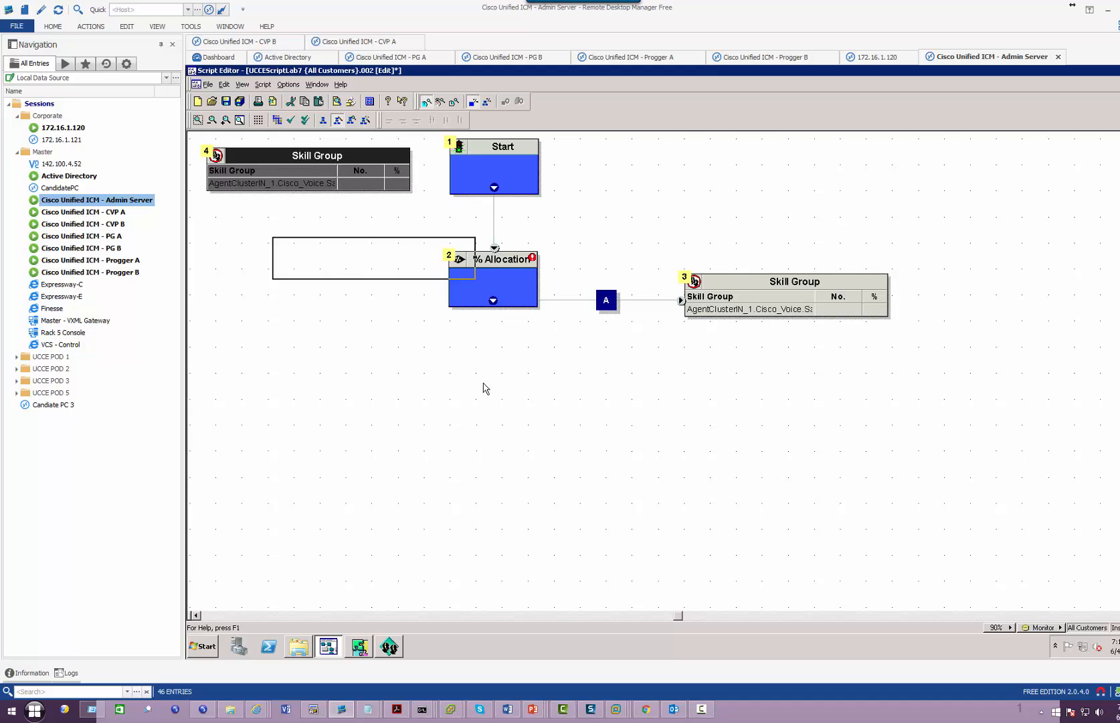
Place the second Skill Group node below % Allocation, targeting USPG_CUCM_Pub's Cisco_Voice group
drag(315, 155, 498, 426)
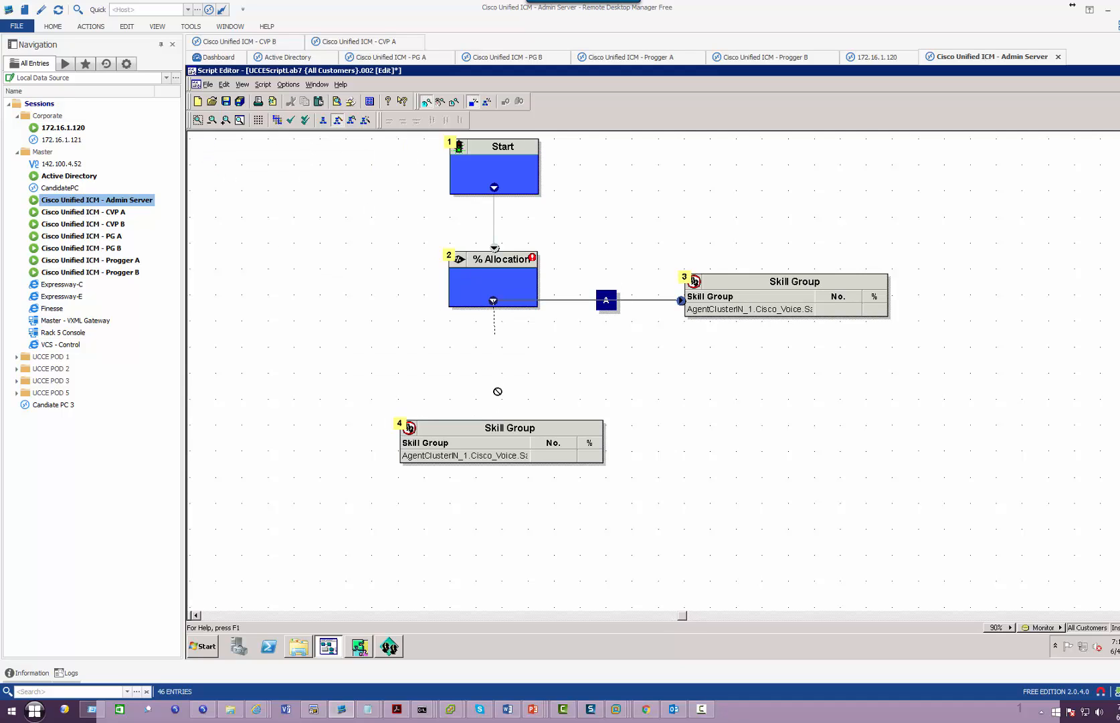
right_click(507, 427)
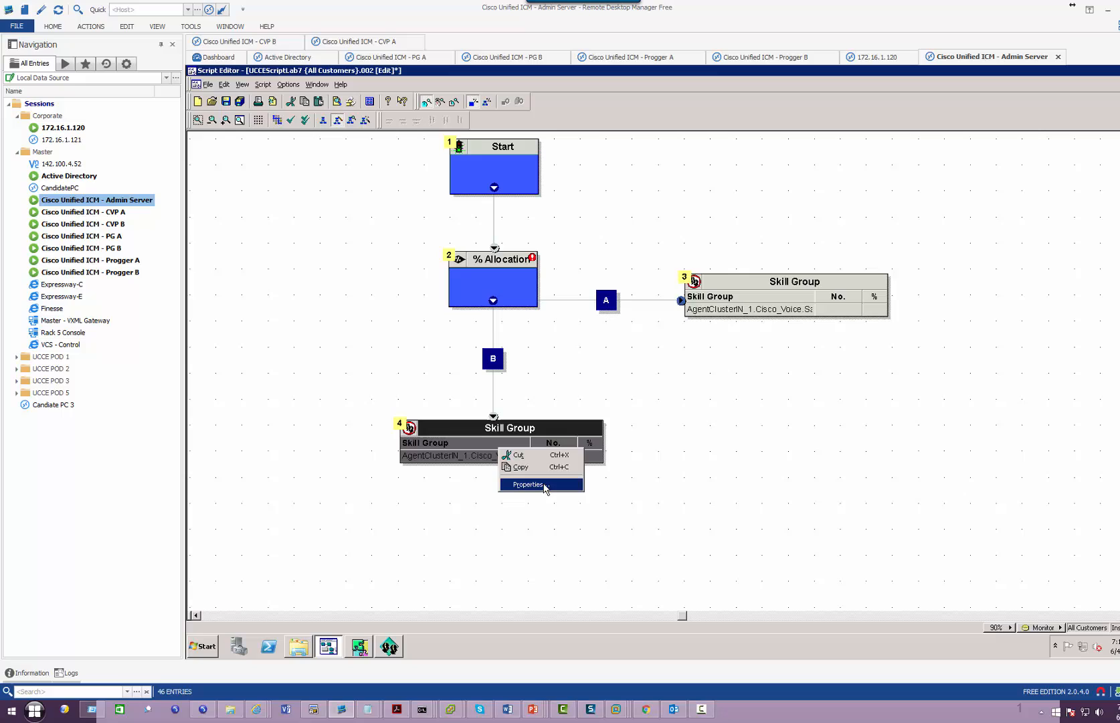
click(528, 484)
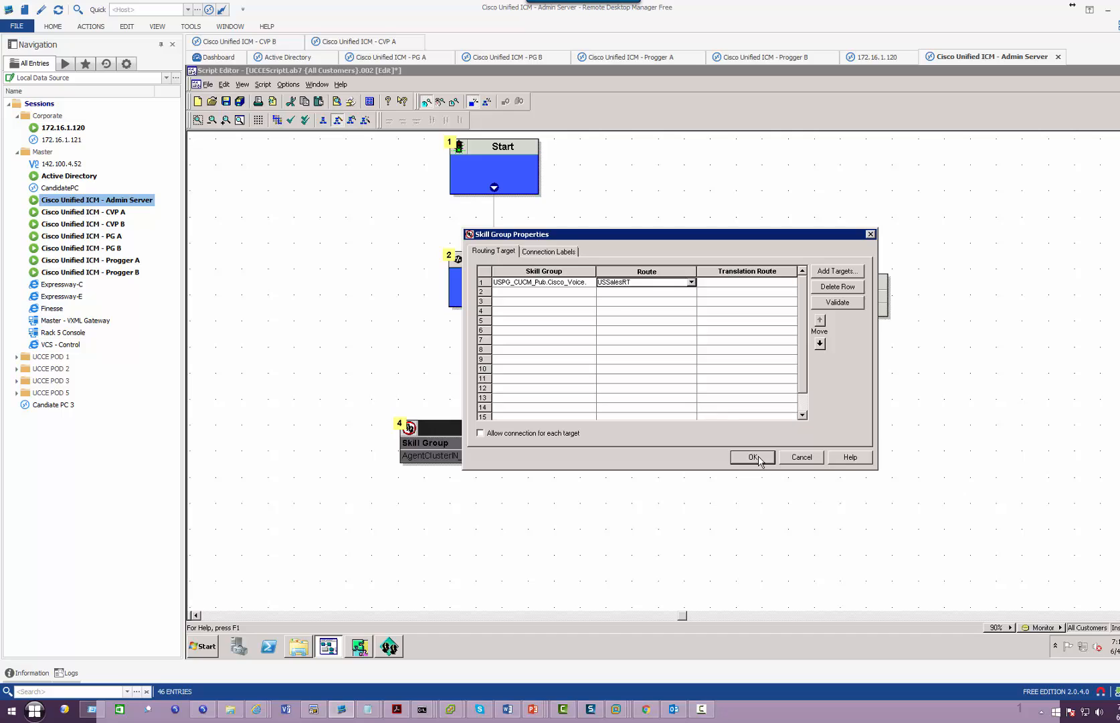
click(751, 457)
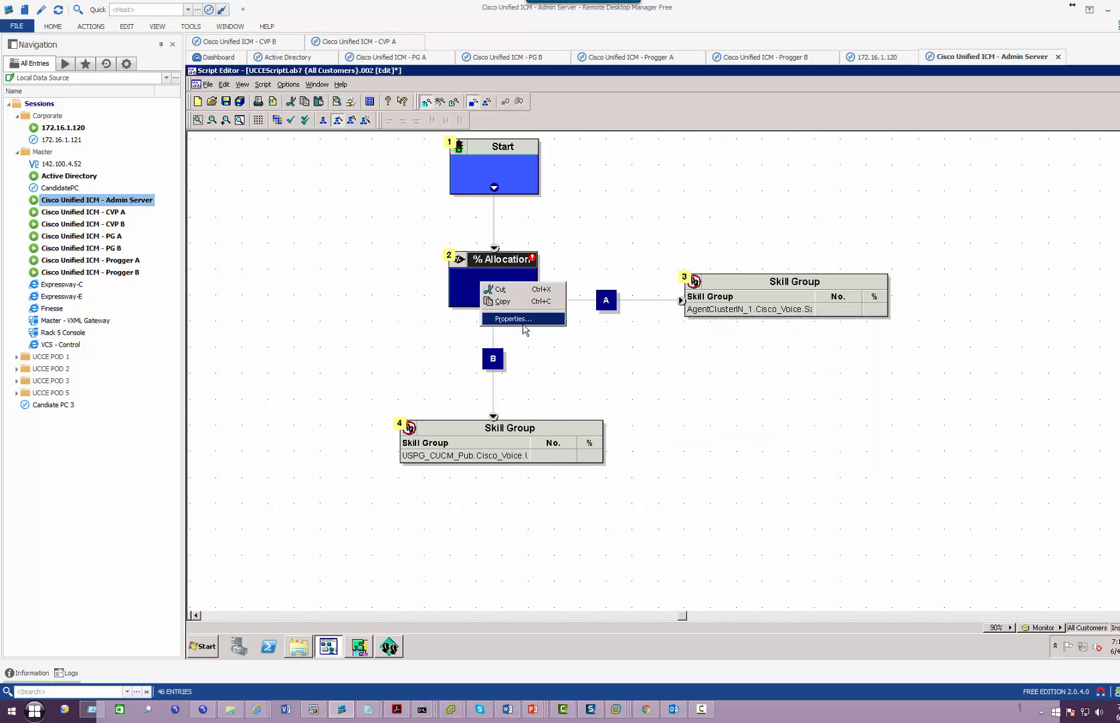
Set % Allocation branch B to 25 for a 75/25 call split
click(511, 318)
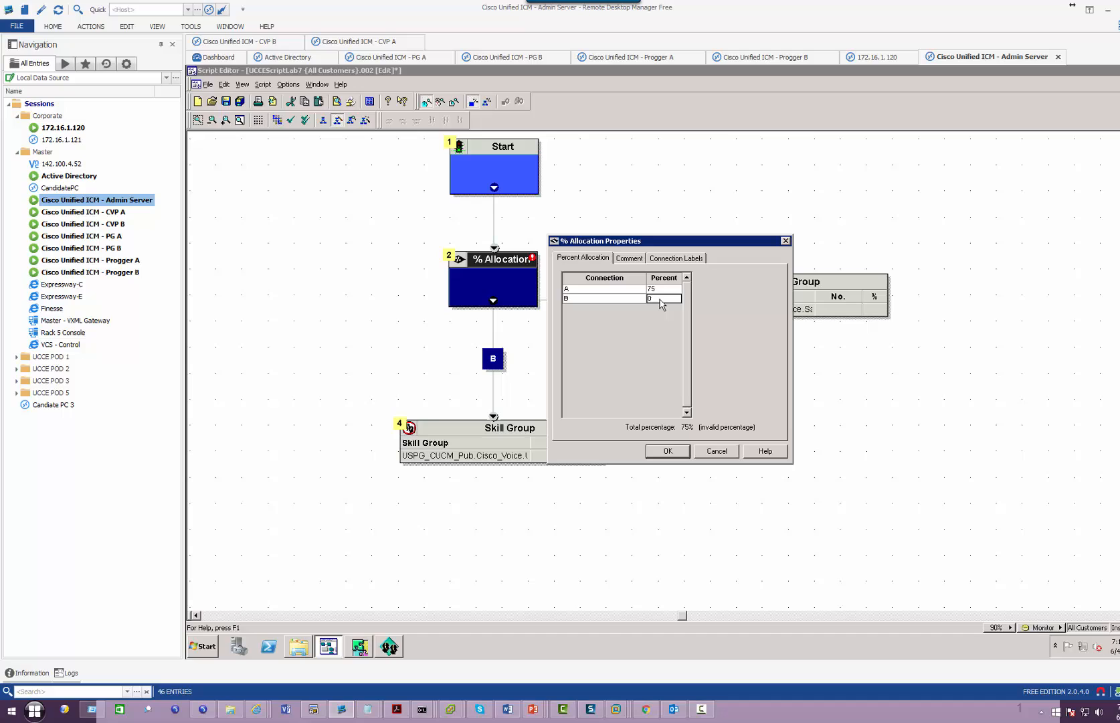
text(25)
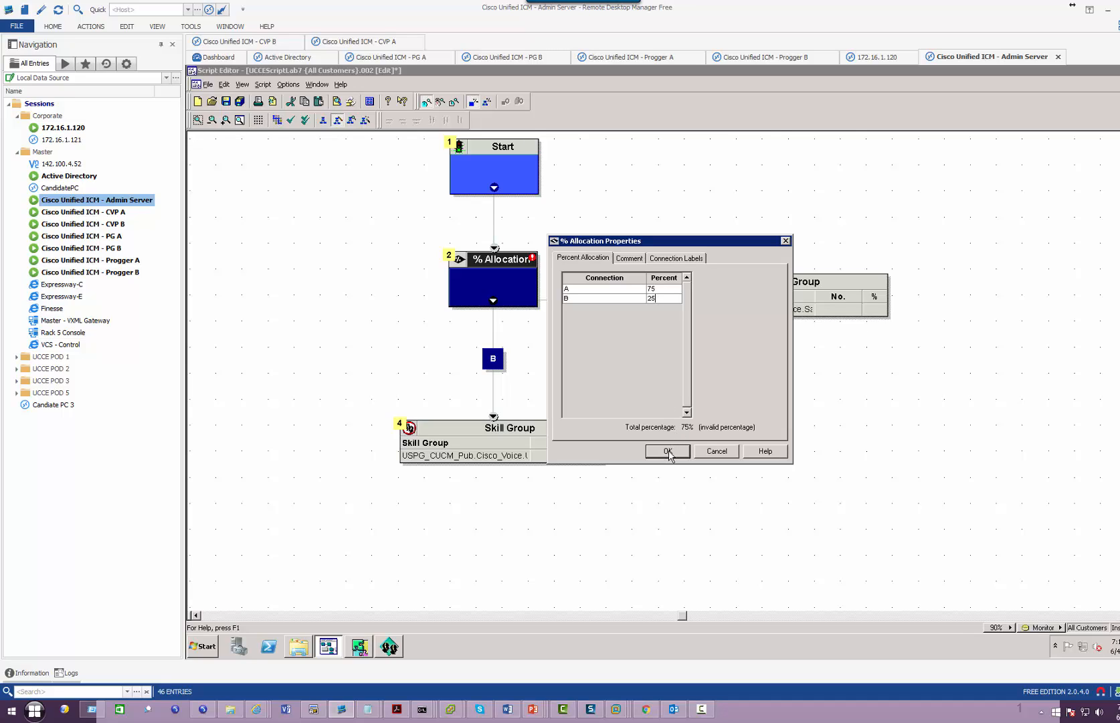
click(666, 450)
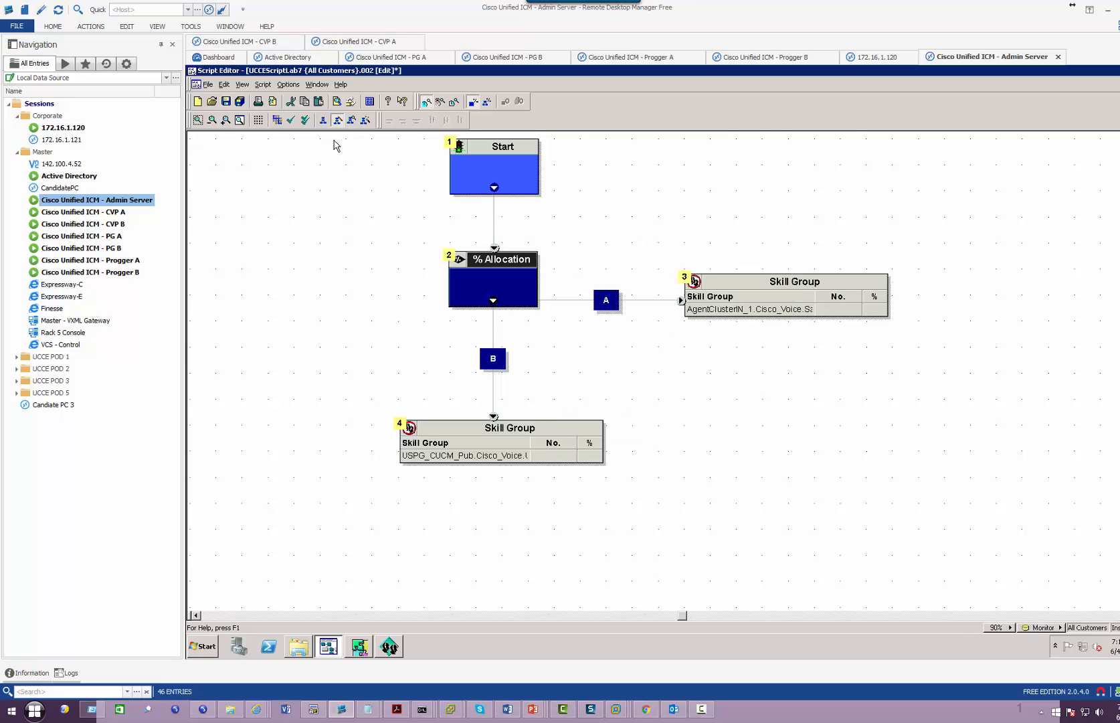
Save and activate the script as UCCEScriptLab8
click(208, 84)
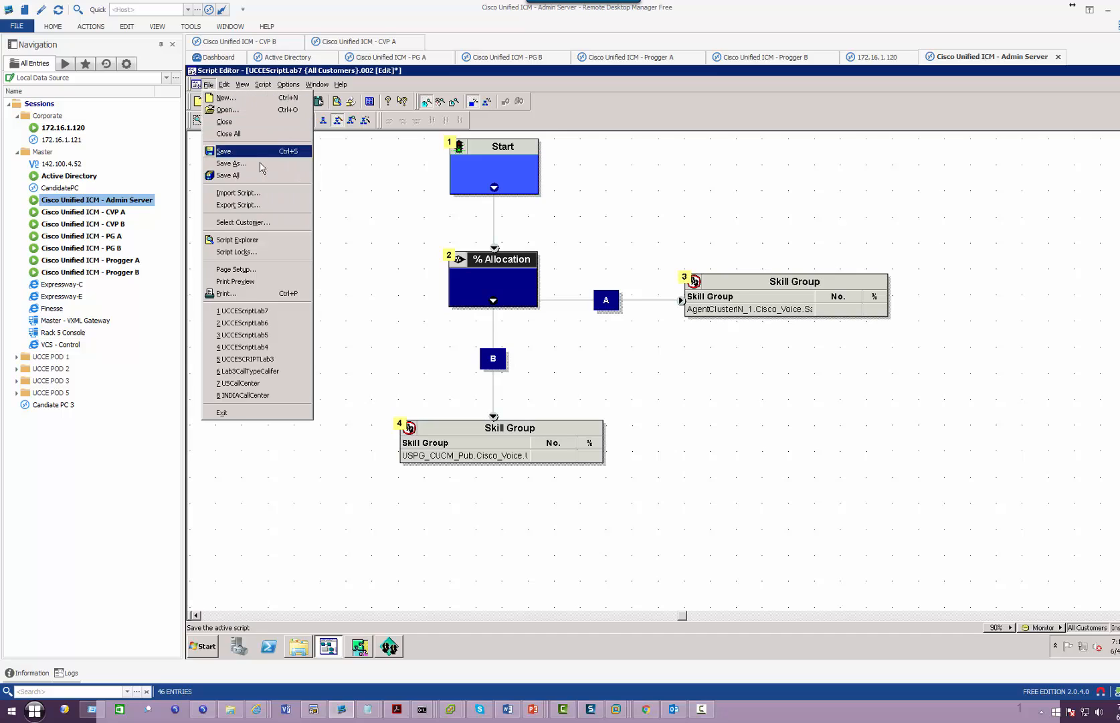
click(231, 162)
text(UCCEScriptLab8)
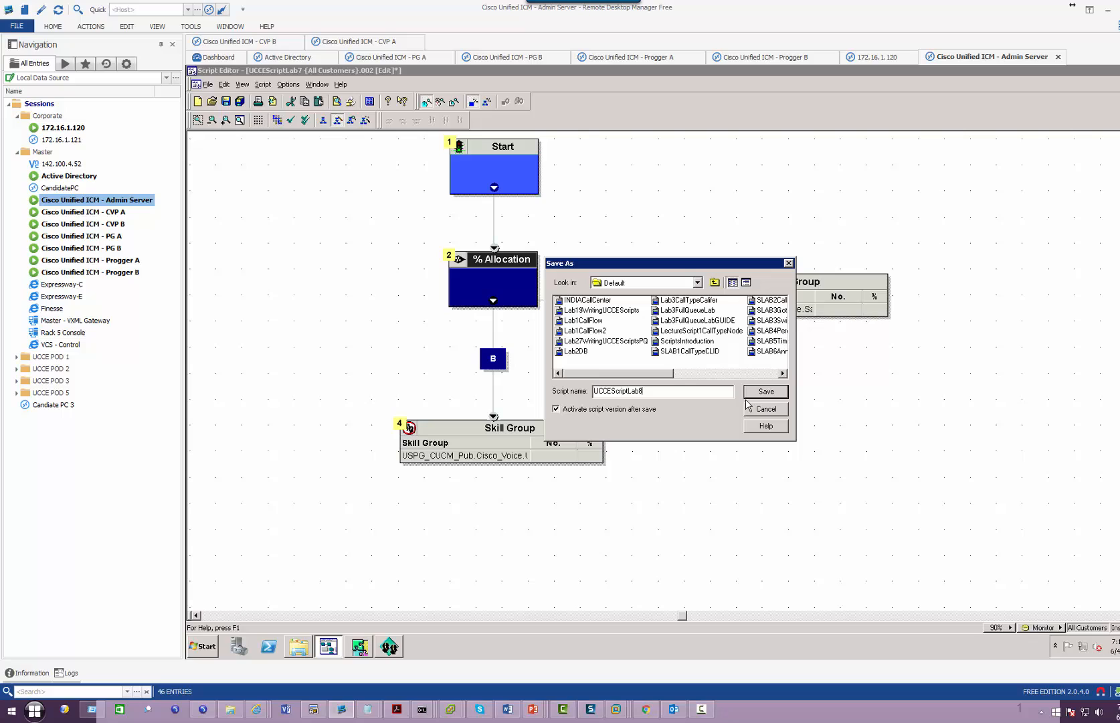
click(764, 391)
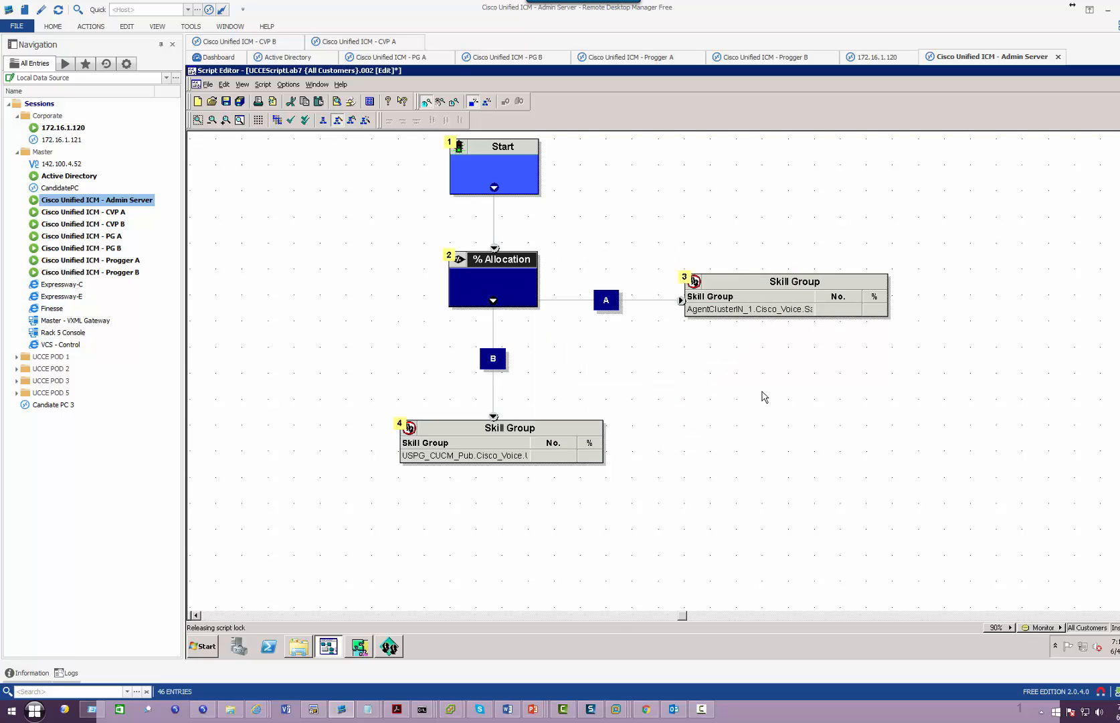
Schedule UCCEScriptLab8 for the VoiceCT call type in Call Type Manager
click(262, 84)
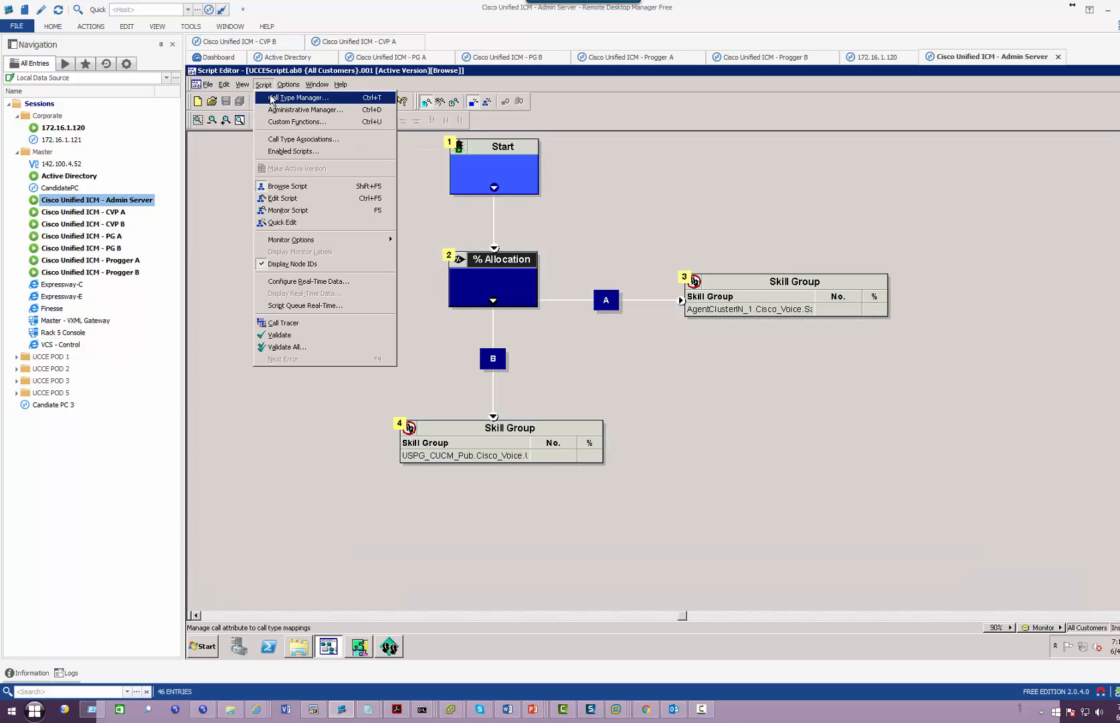
click(295, 98)
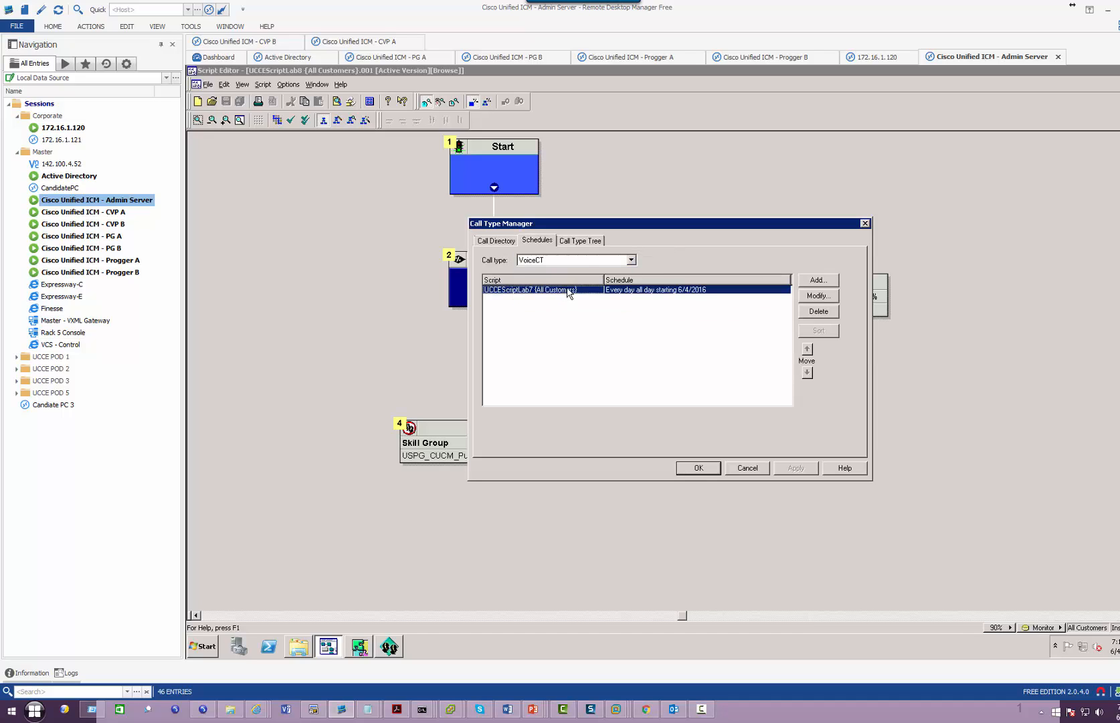
click(817, 279)
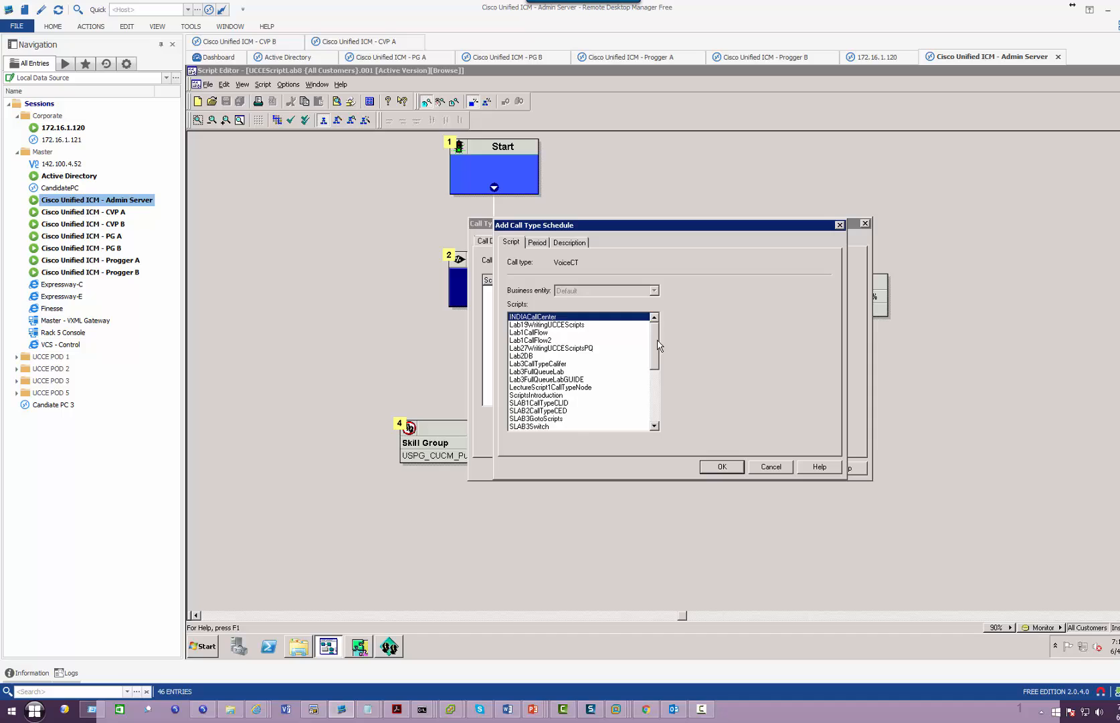
click(720, 466)
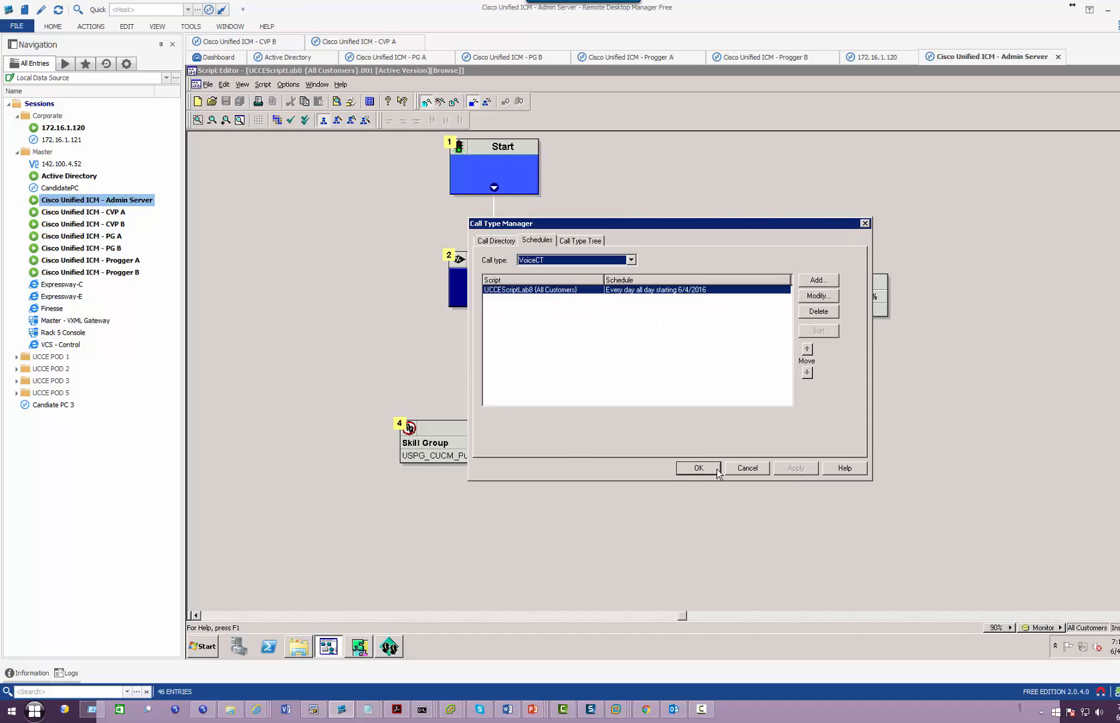
click(698, 468)
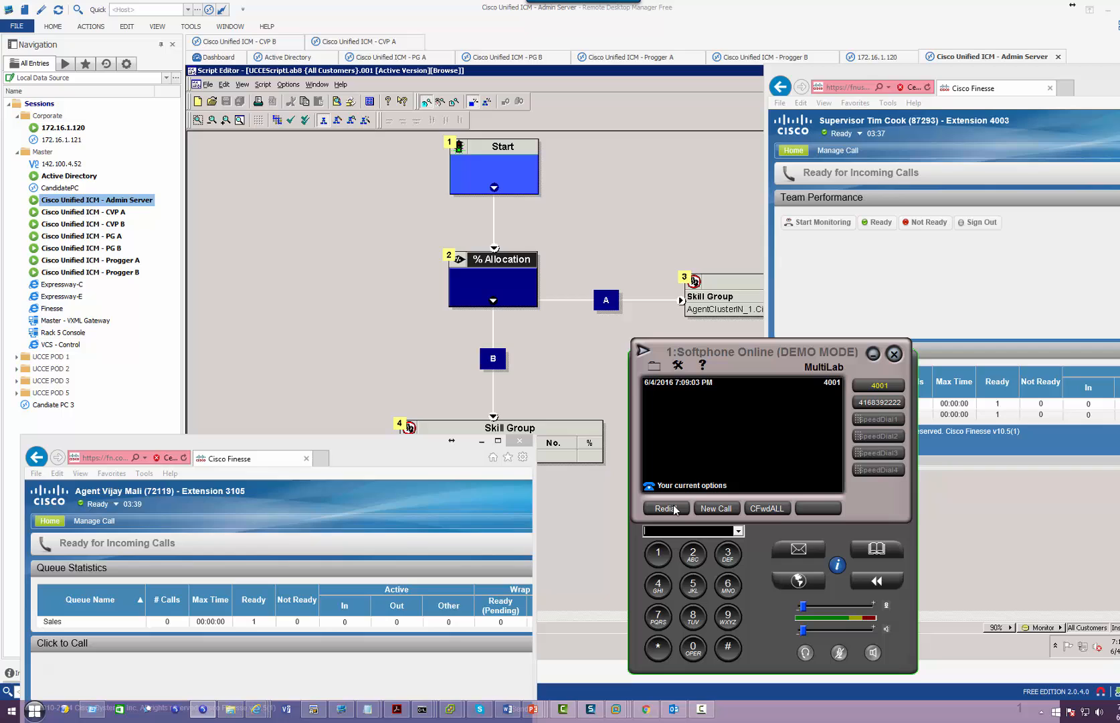
Redial and hang up softphone test calls while watching the script's live call counts
click(715, 508)
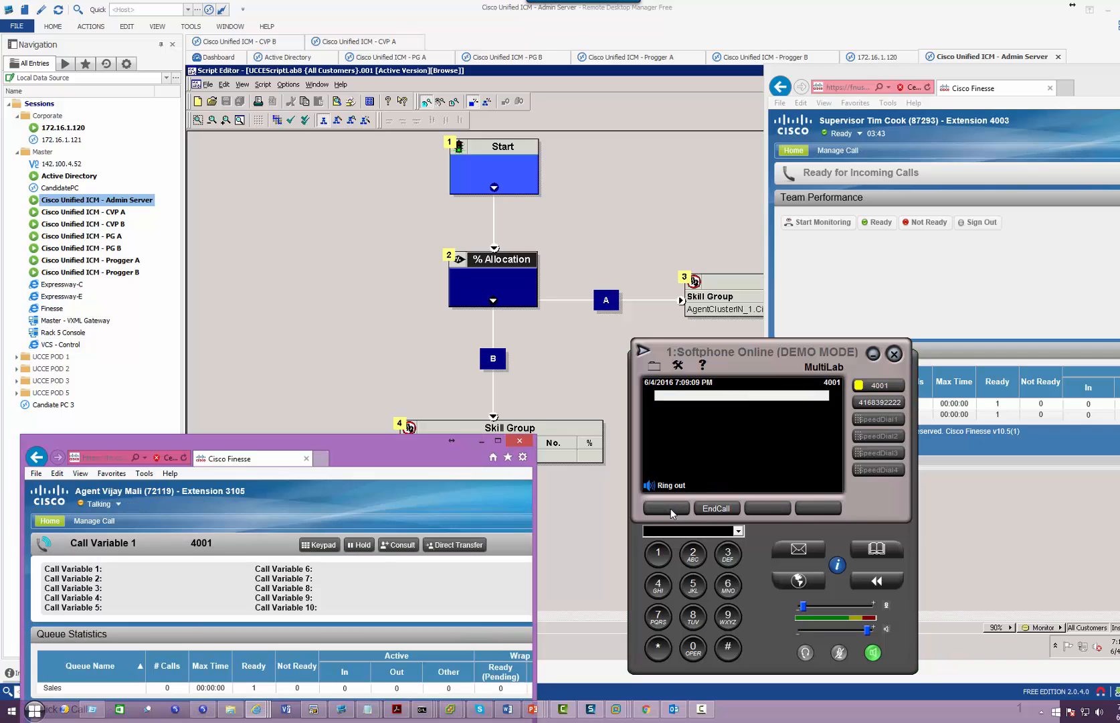
click(715, 508)
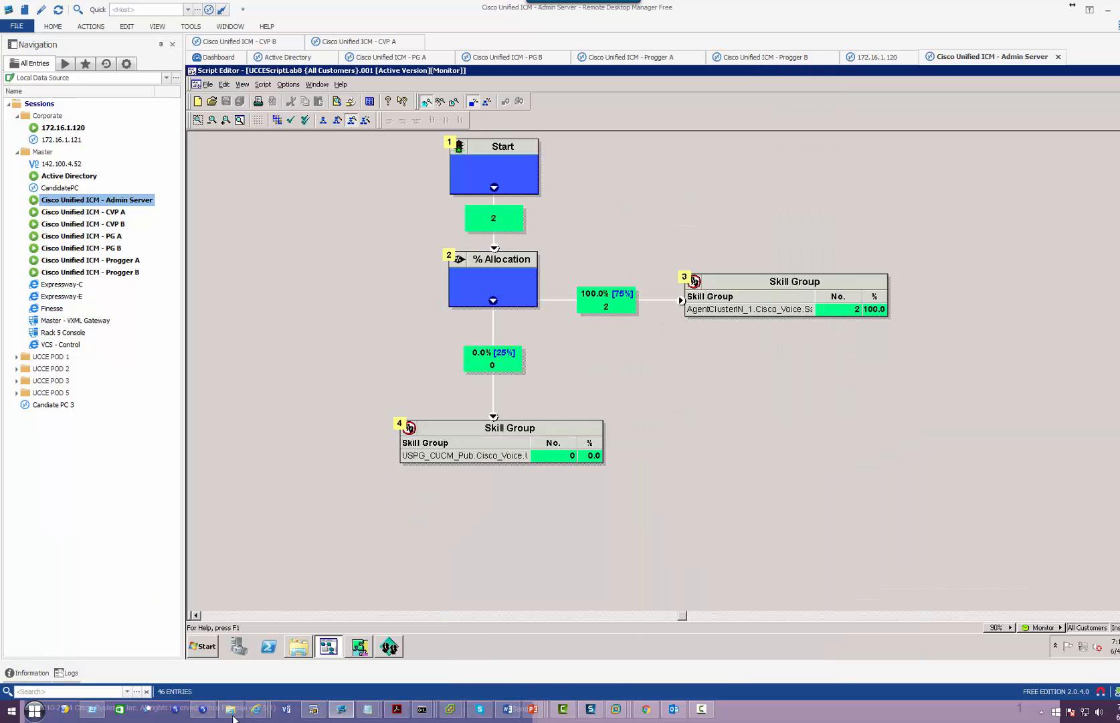
click(257, 709)
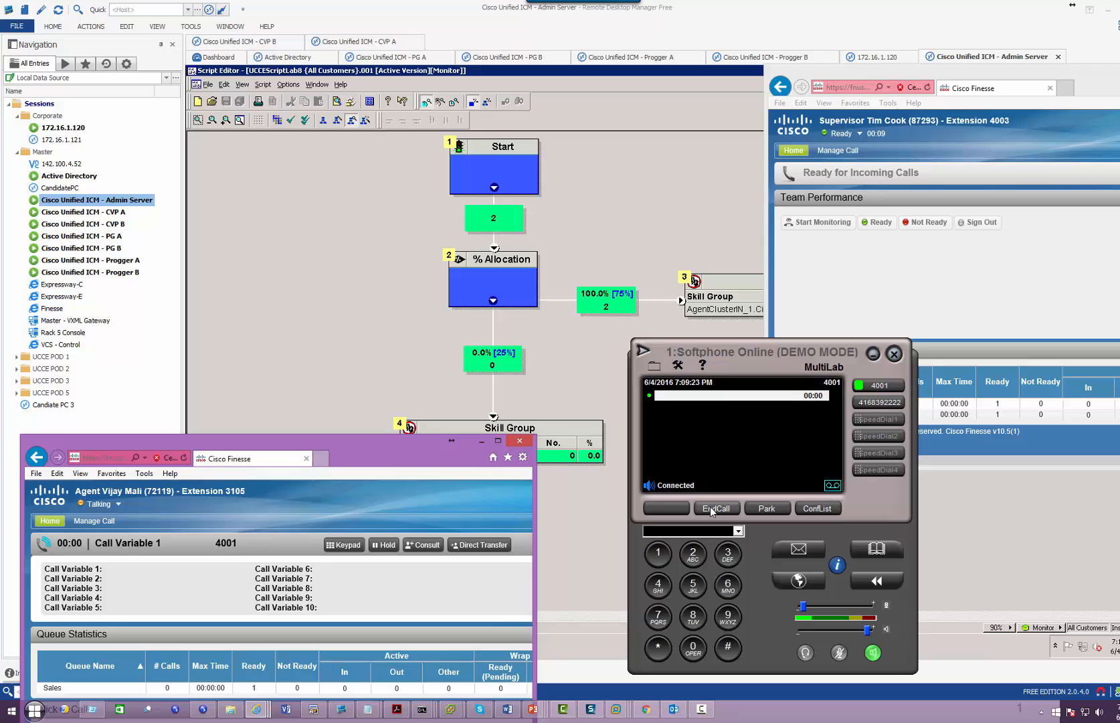
click(715, 507)
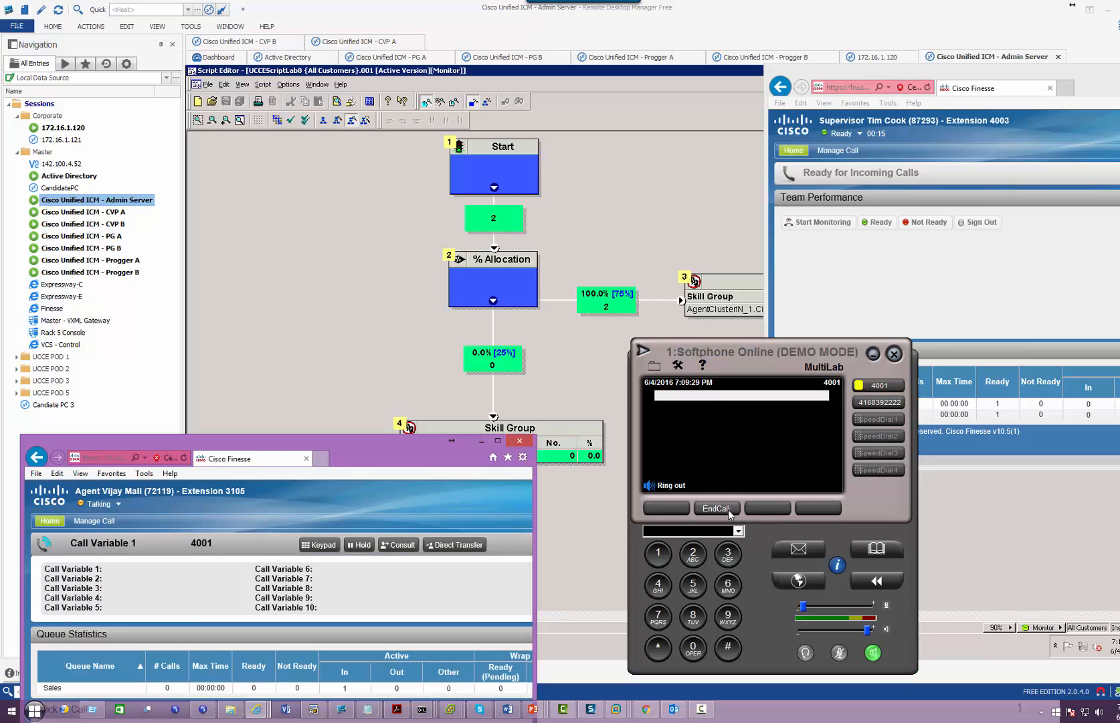
click(716, 507)
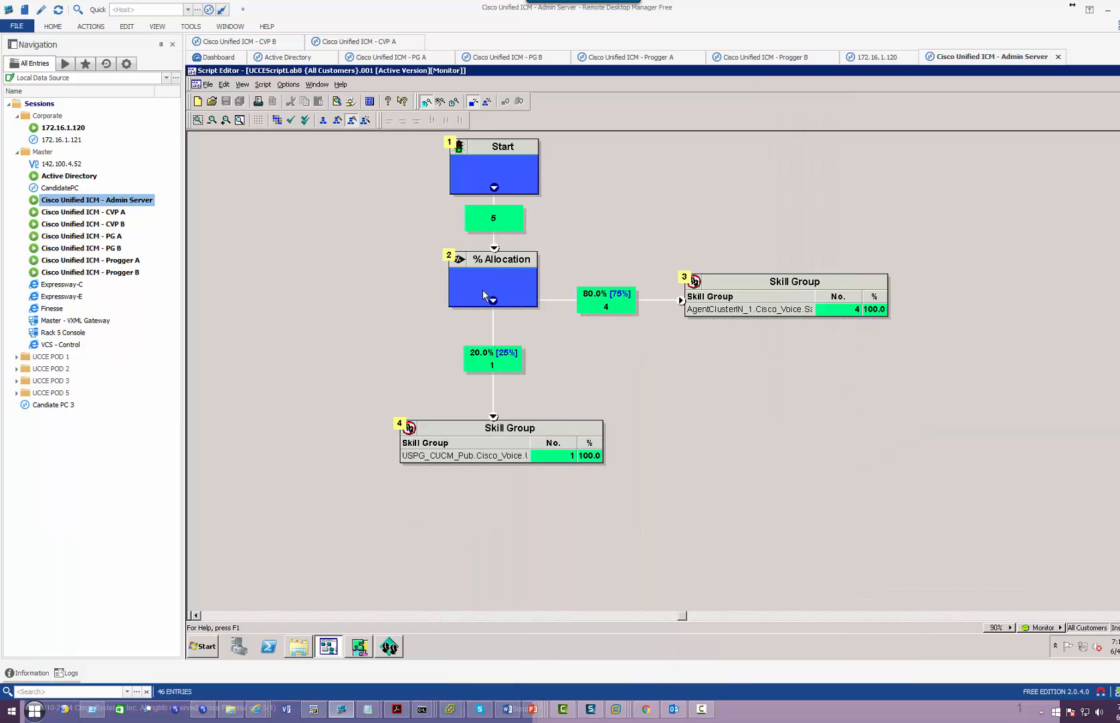
Select the % Allocation node to watch branch A at 80% and branch B at 20%
click(492, 284)
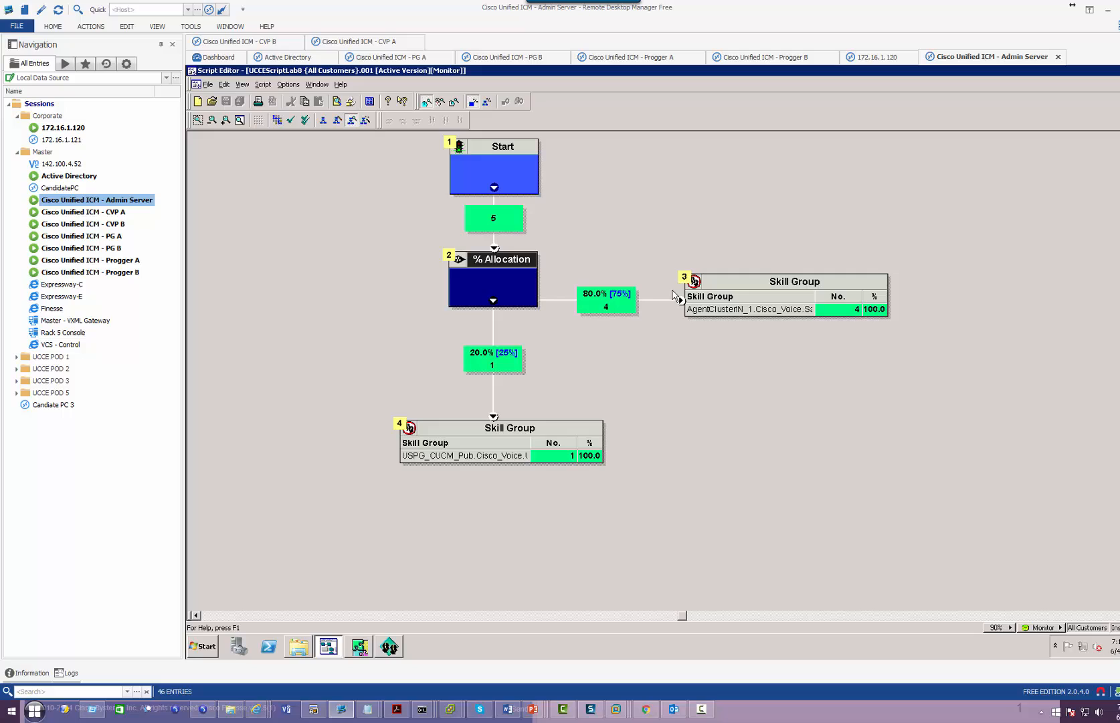
mouse_move(557, 520)
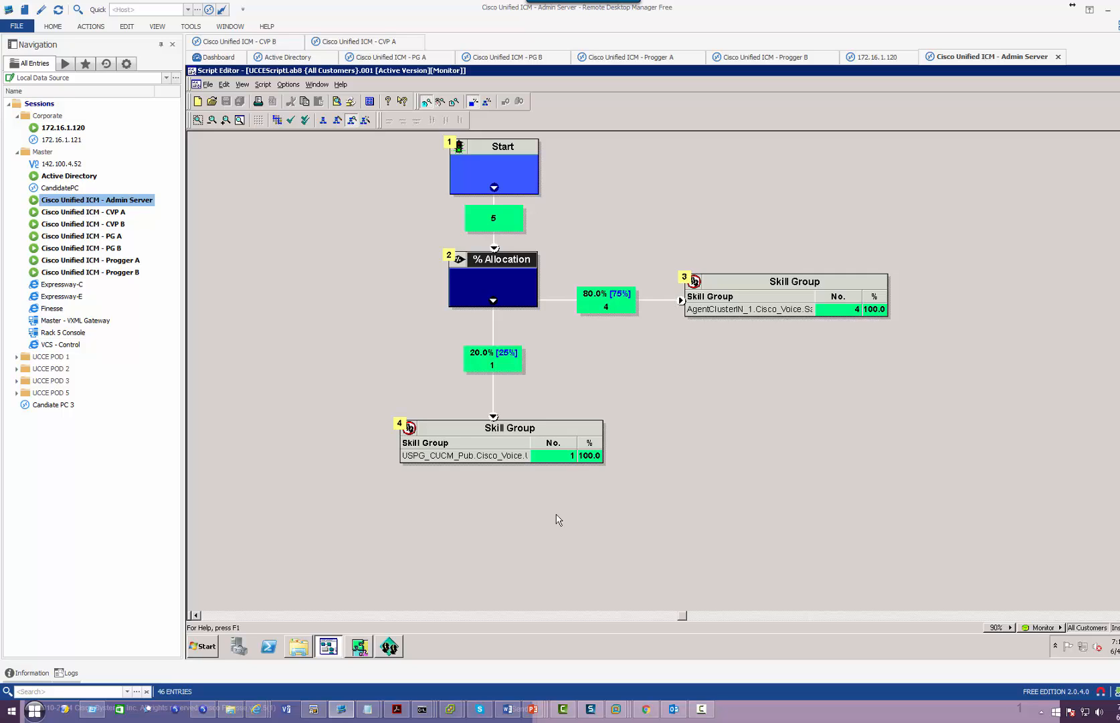
mouse_move(548, 446)
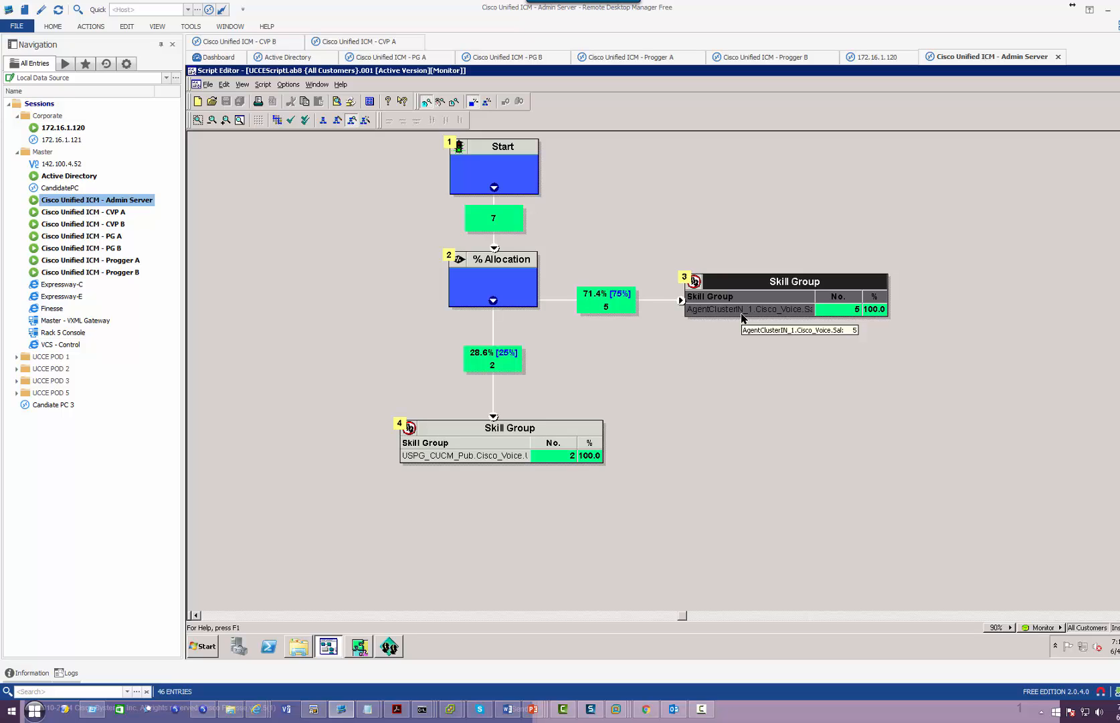
mouse_move(684, 459)
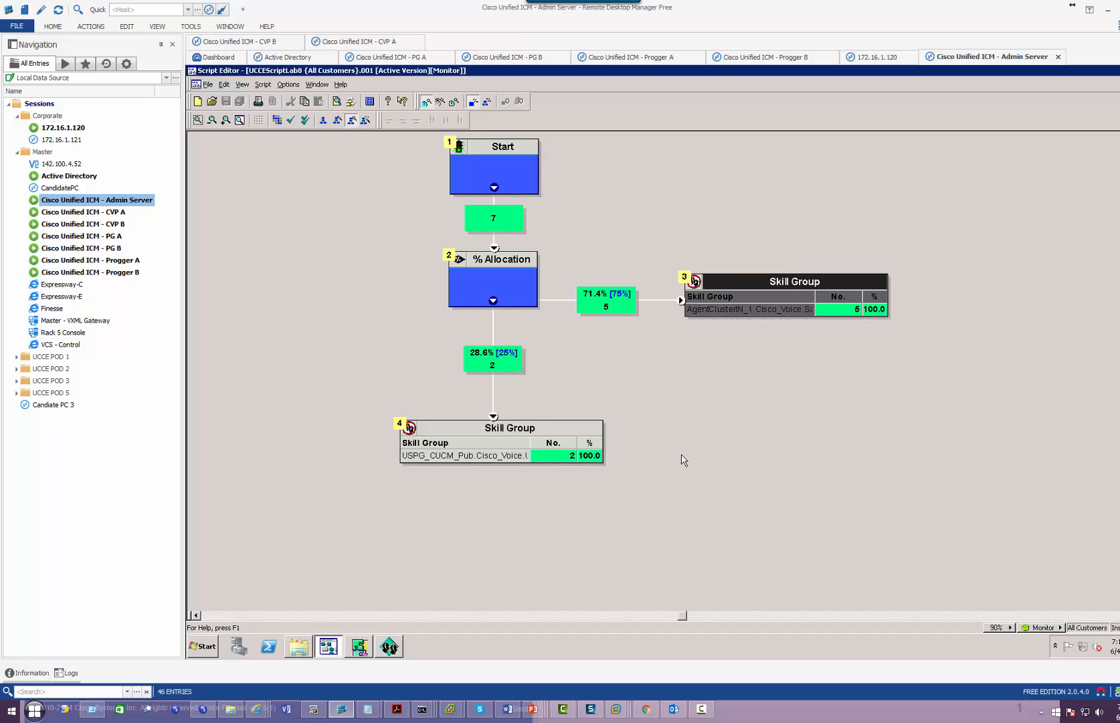